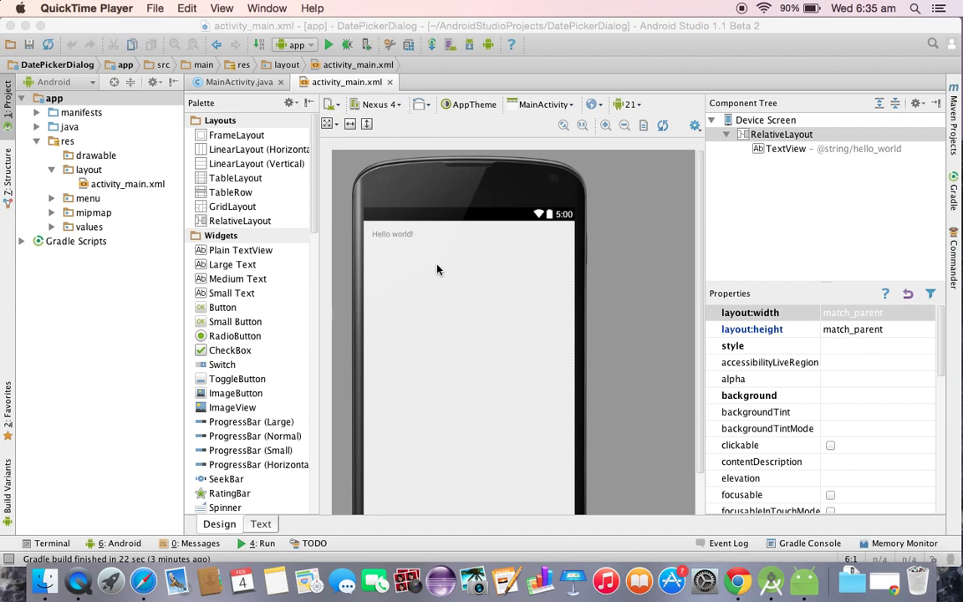
Remove the Hello world TextView and place a new Button near the top of the layout
left_click(391, 234)
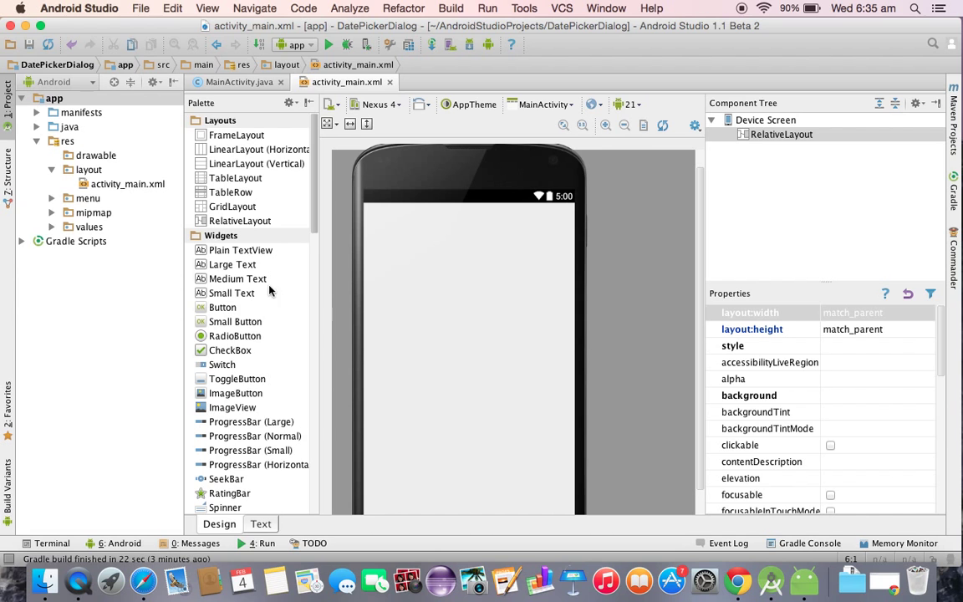
mouse_move(211, 314)
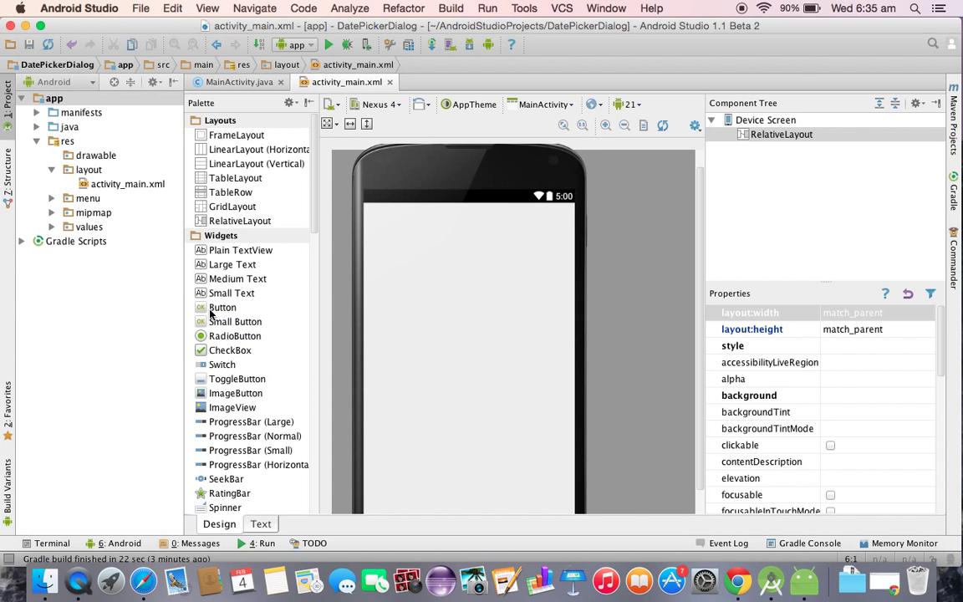
left_click_drag(223, 308, 459, 266)
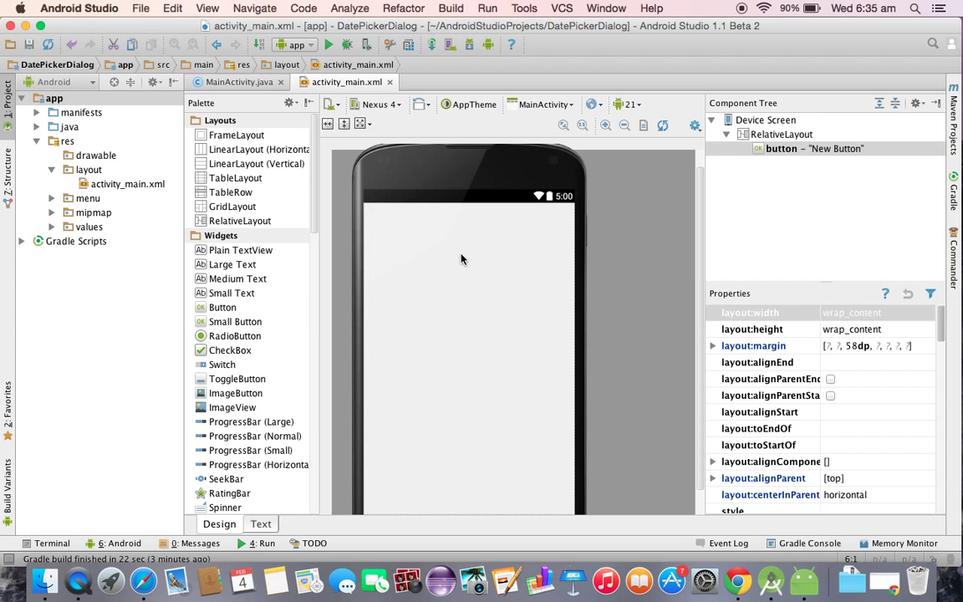
left_click(261, 523)
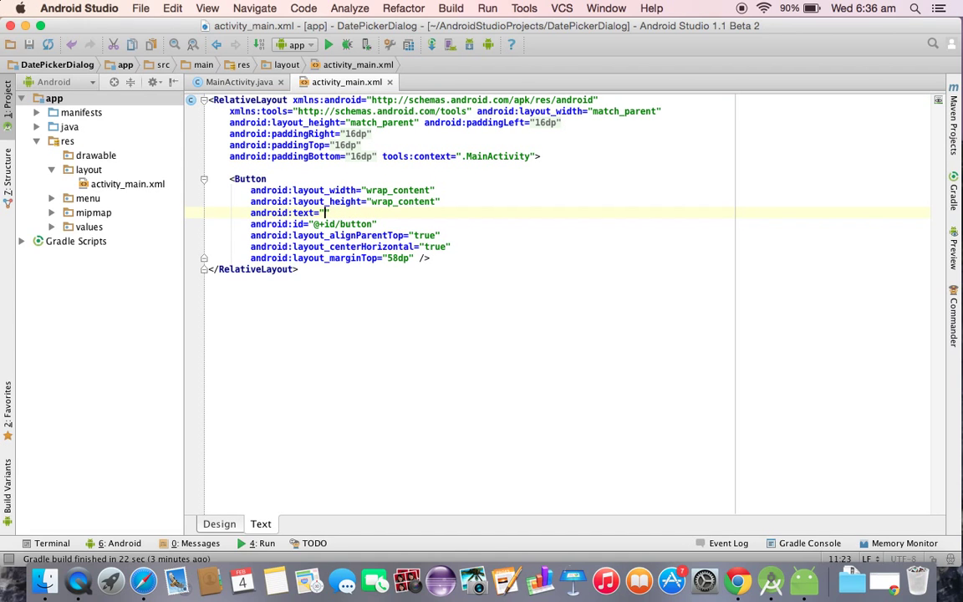
In the XML, set the button's text to "Select Date" and its id to button_date
type("Dar")
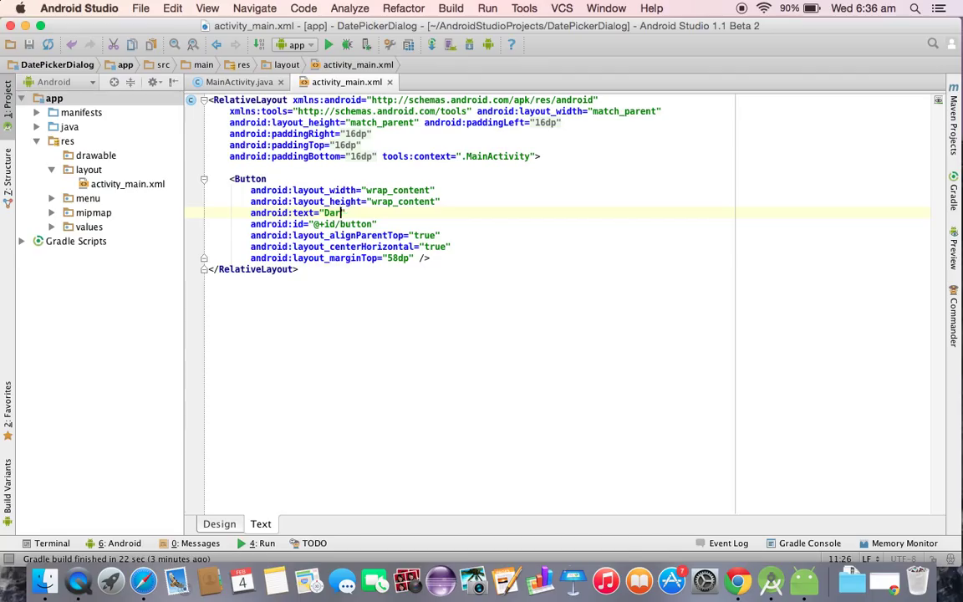
type("Select")
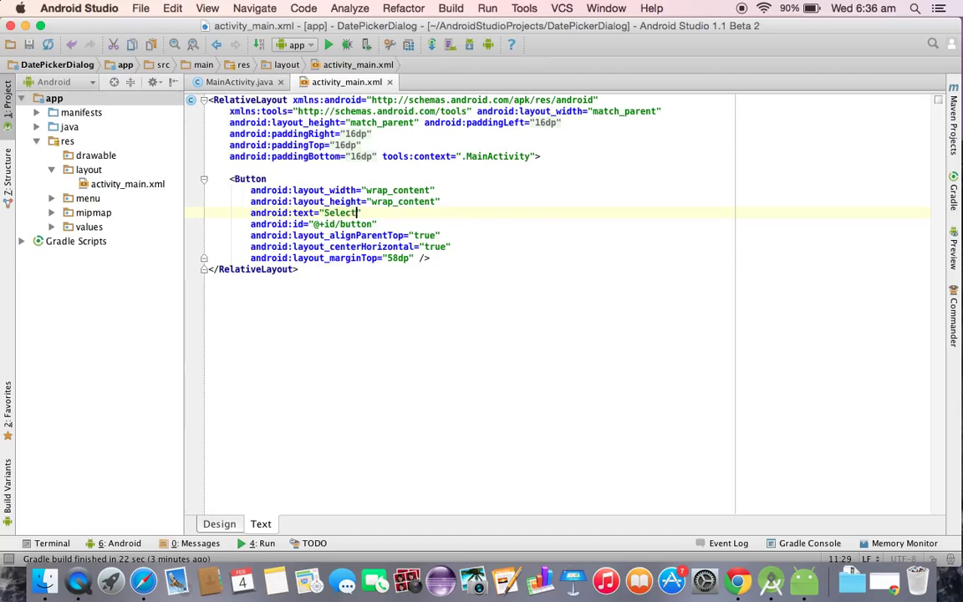
type("Date")
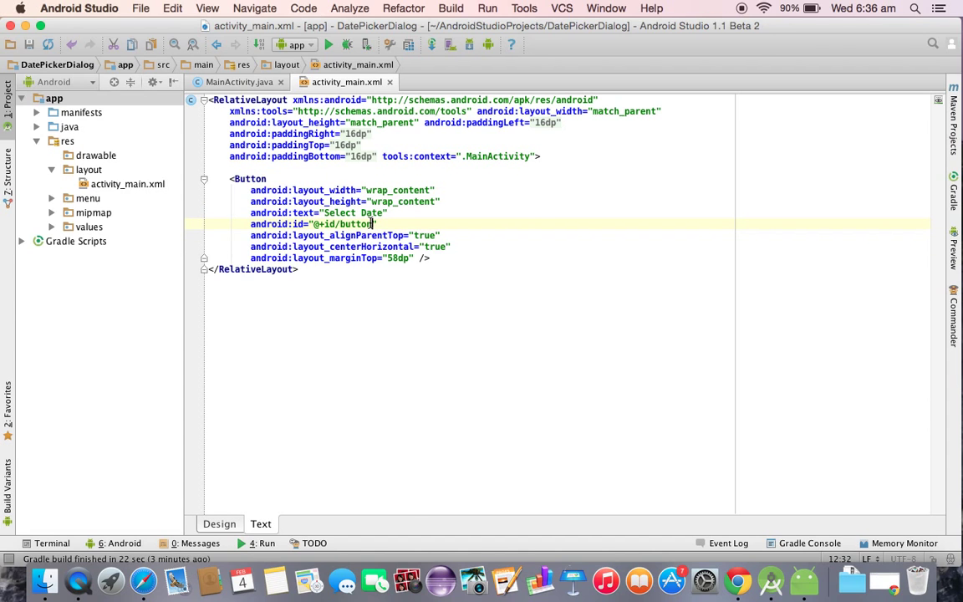
type("_delc")
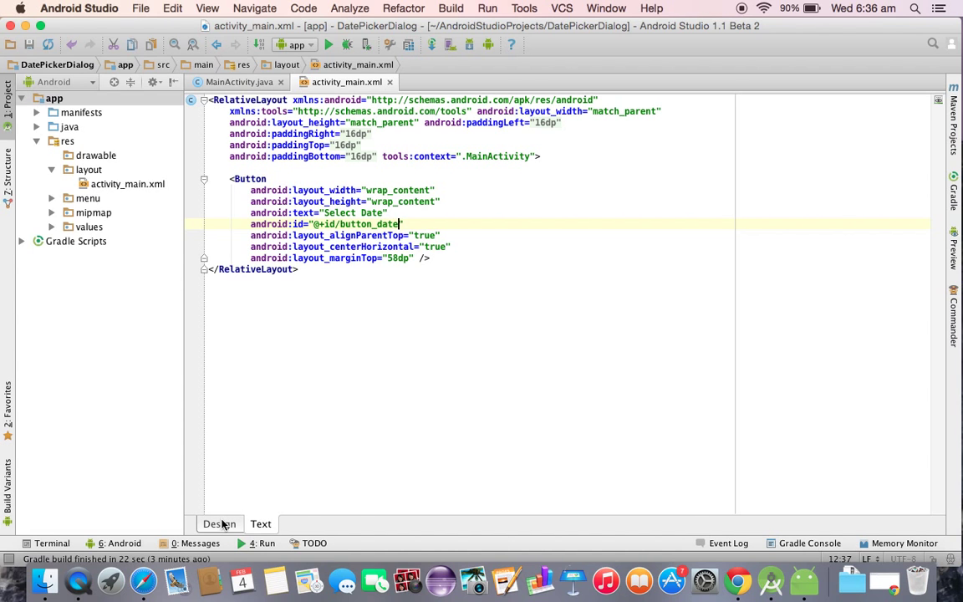
Add a Large Text view centred below the Select Date button in the Design view
left_click(219, 523)
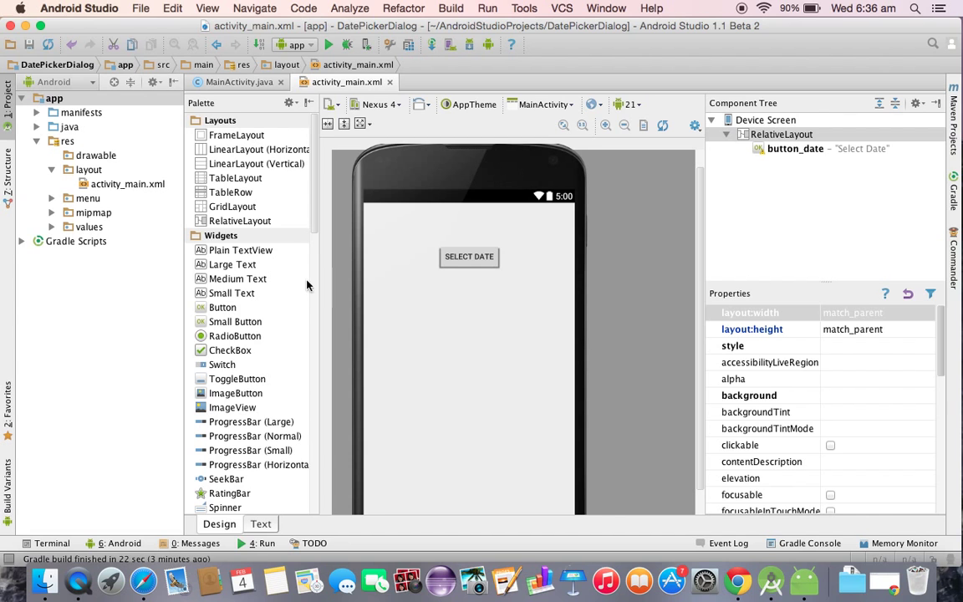
left_click_drag(233, 265, 468, 299)
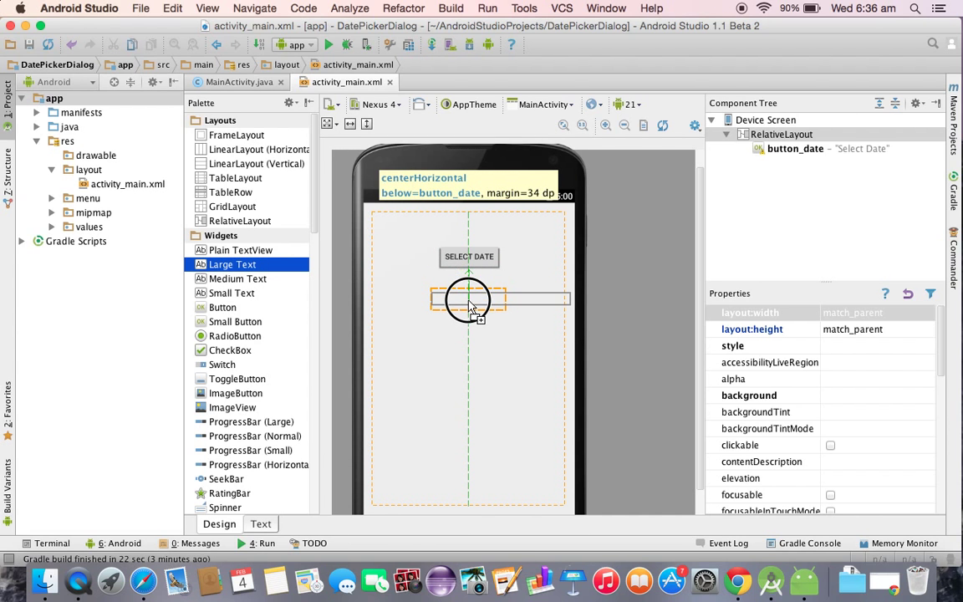
left_click_drag(232, 264, 468, 297)
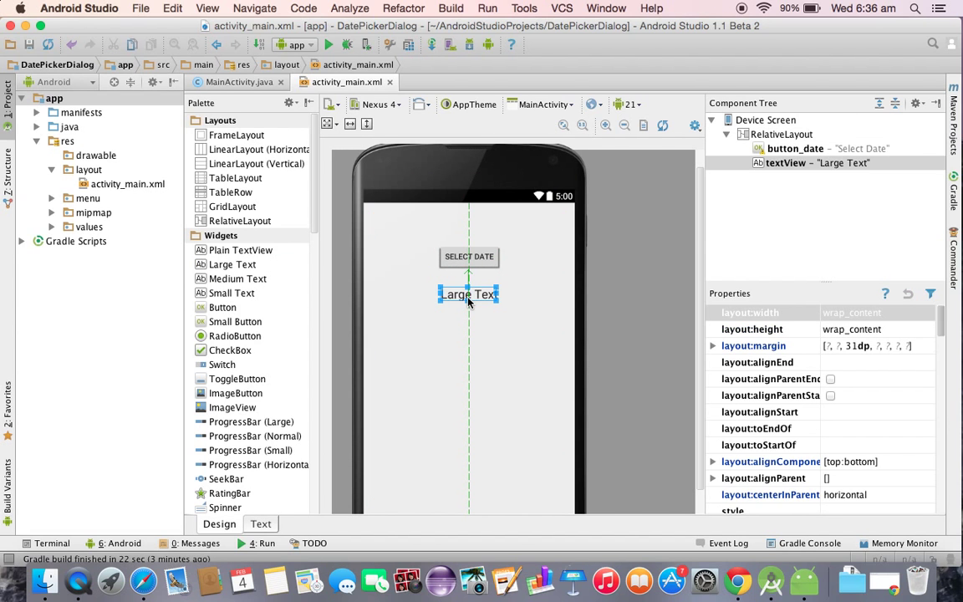
double_click(468, 294)
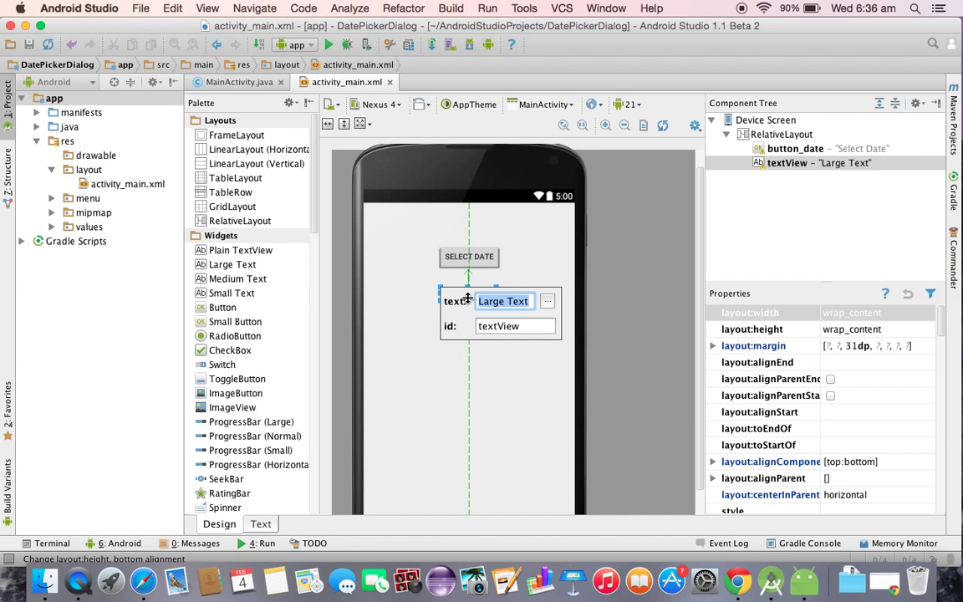
Give the large text the id textView_display and switch to MainActivity.java
left_click(514, 326)
type("_display")
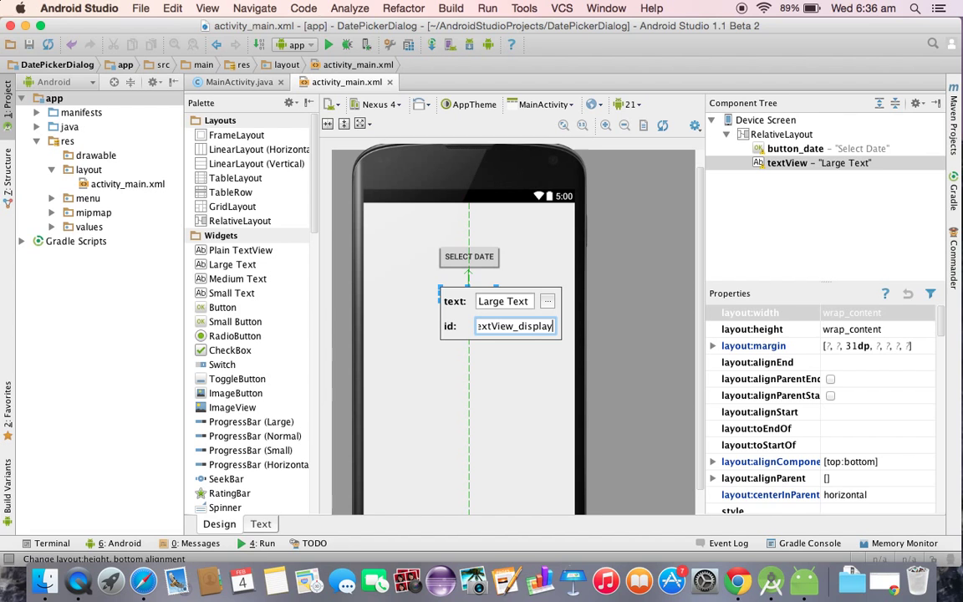
key("Return")
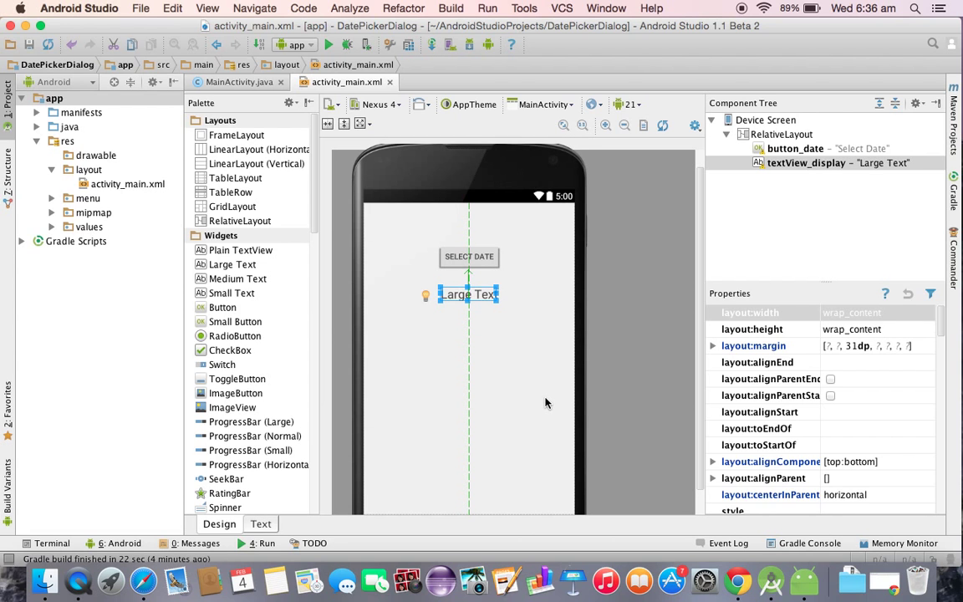
left_click(778, 134)
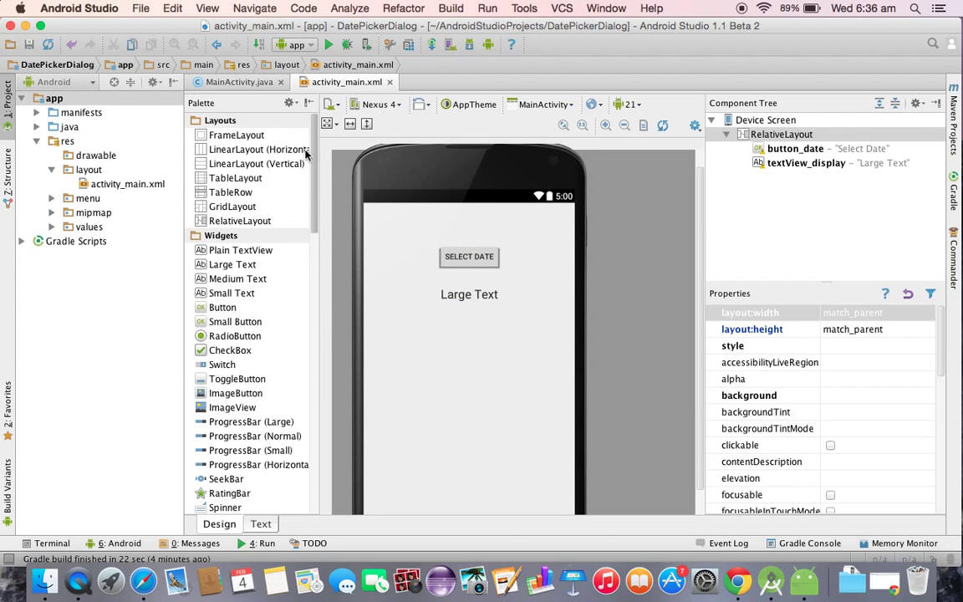
left_click(239, 82)
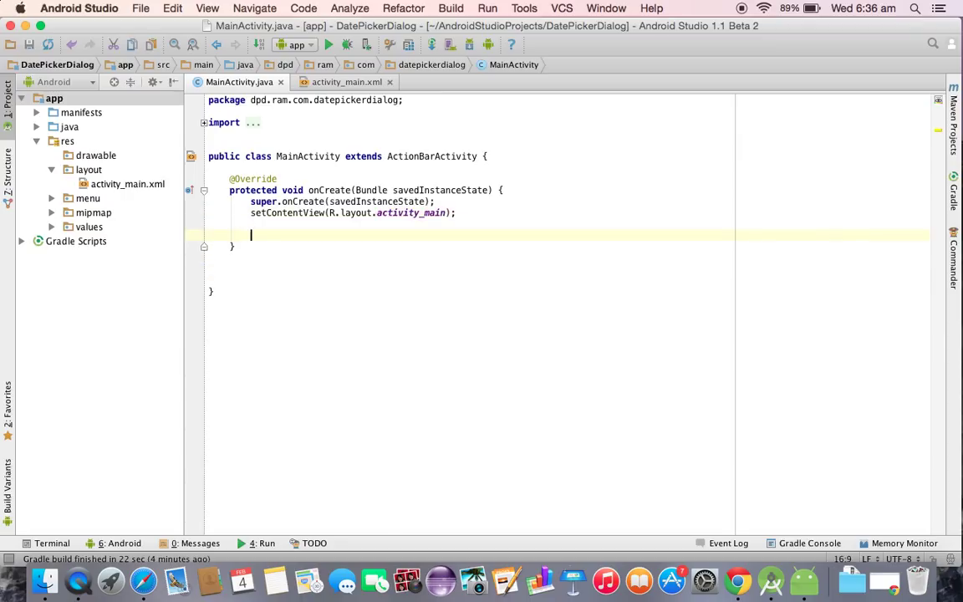
Declare Button dateButton = (Button)findViewById(R.id.button_date) and attach an empty OnClickListener
type("Button date")
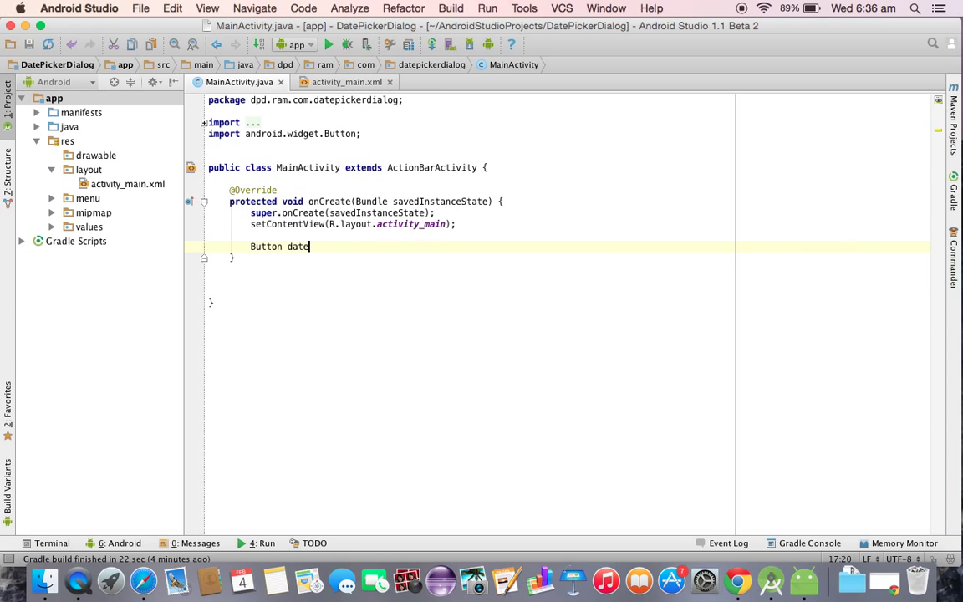
type("Button = (")
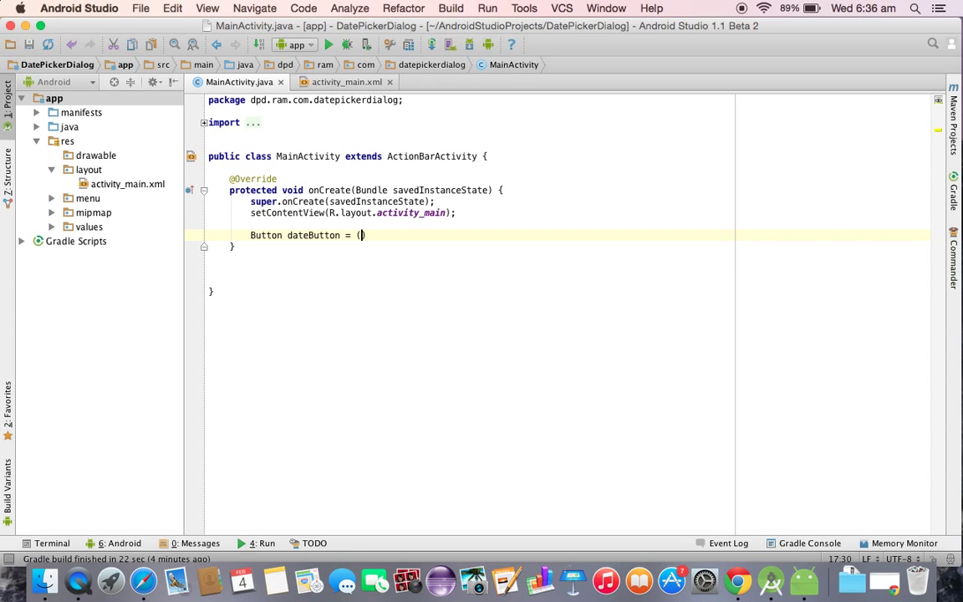
type("Button")
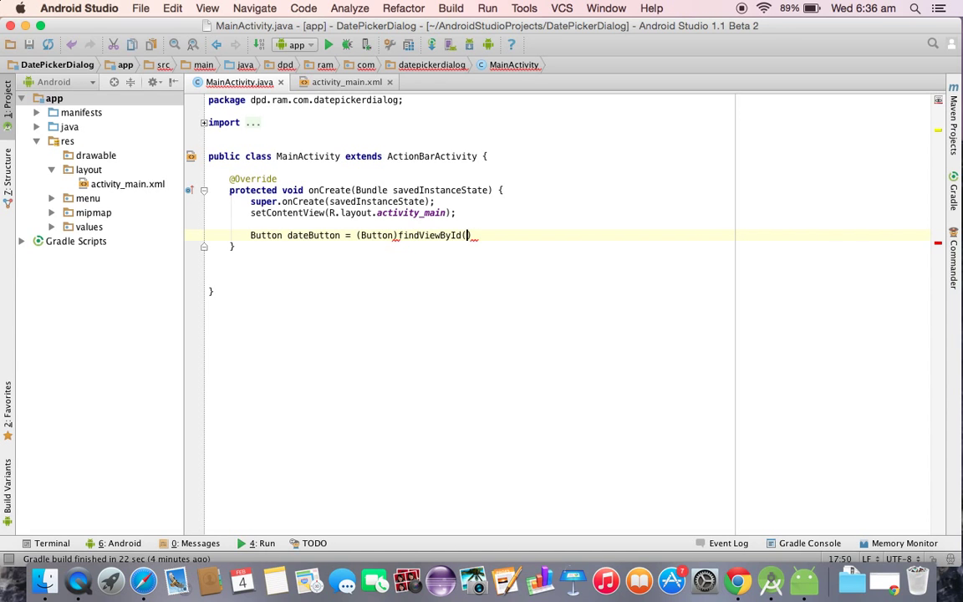
type("R.id.")
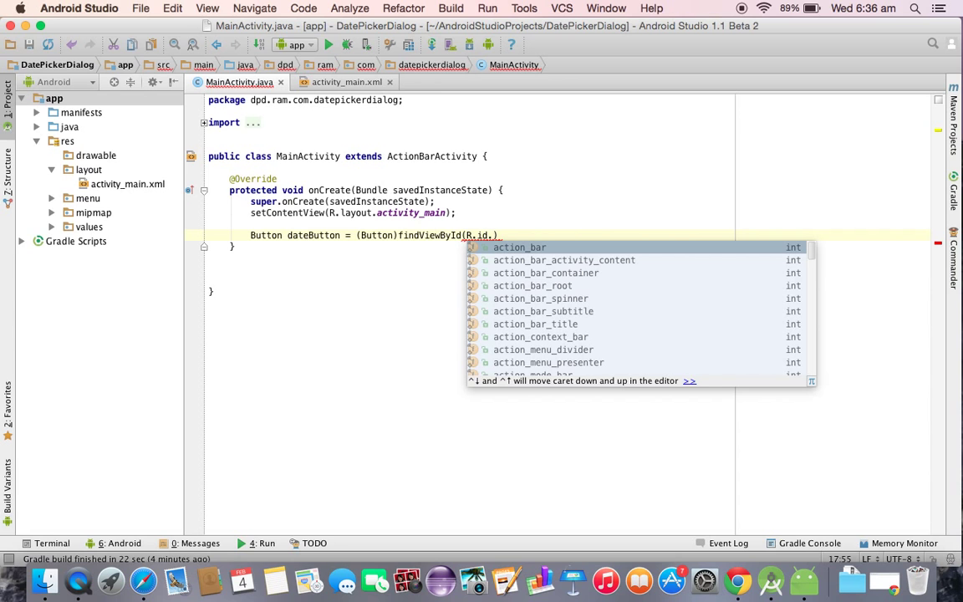
type("button_date")
type("dateButton.seton")
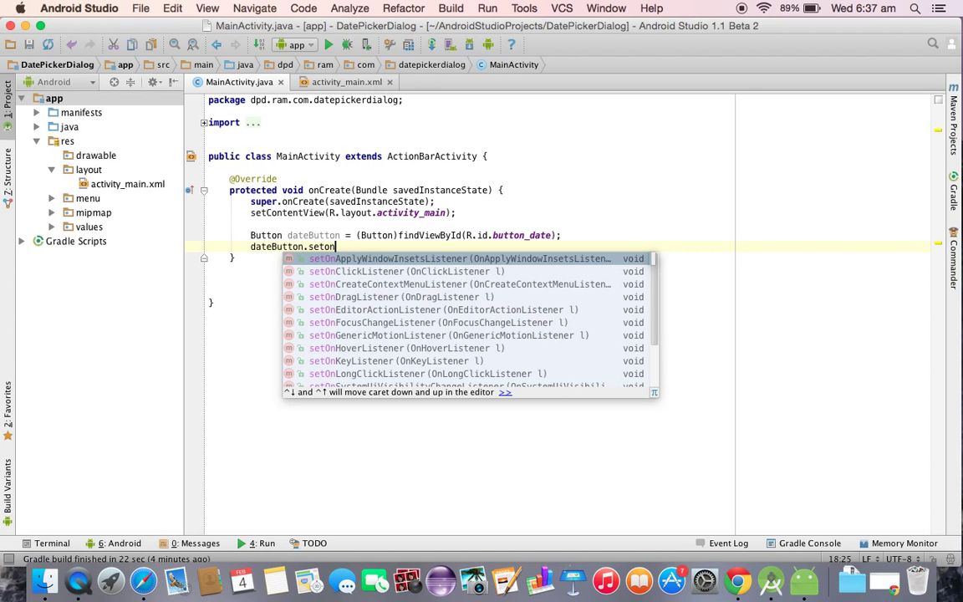
left_click(378, 271)
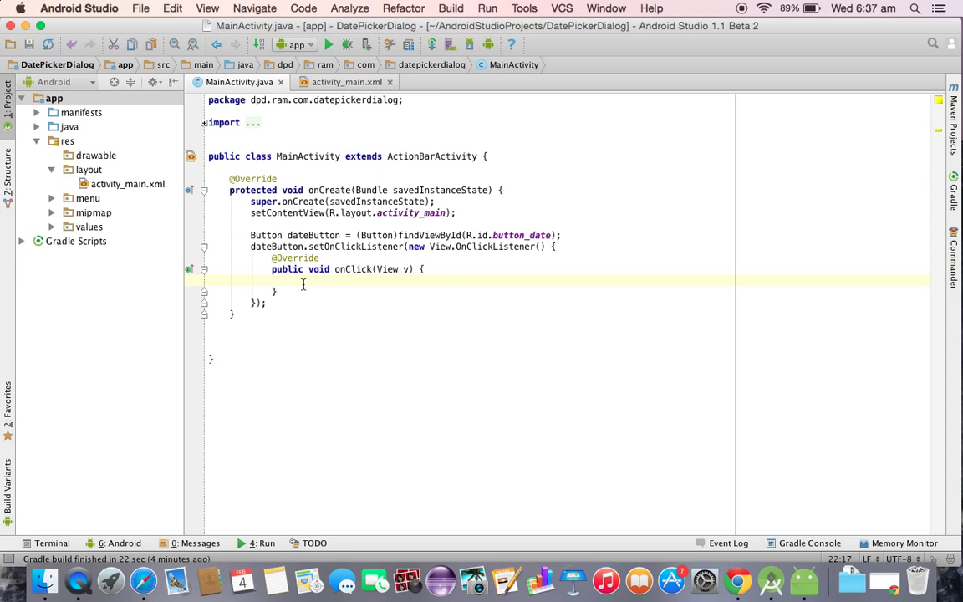
mouse_move(353, 124)
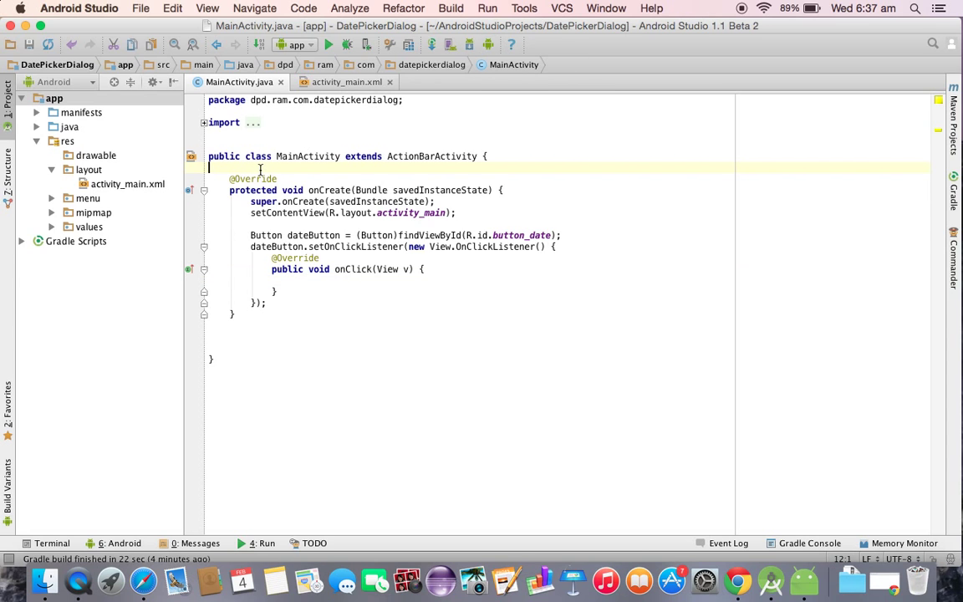
Add a Calendar calendar = Calendar.getInstance() field and move into the onClick body
type("Calend")
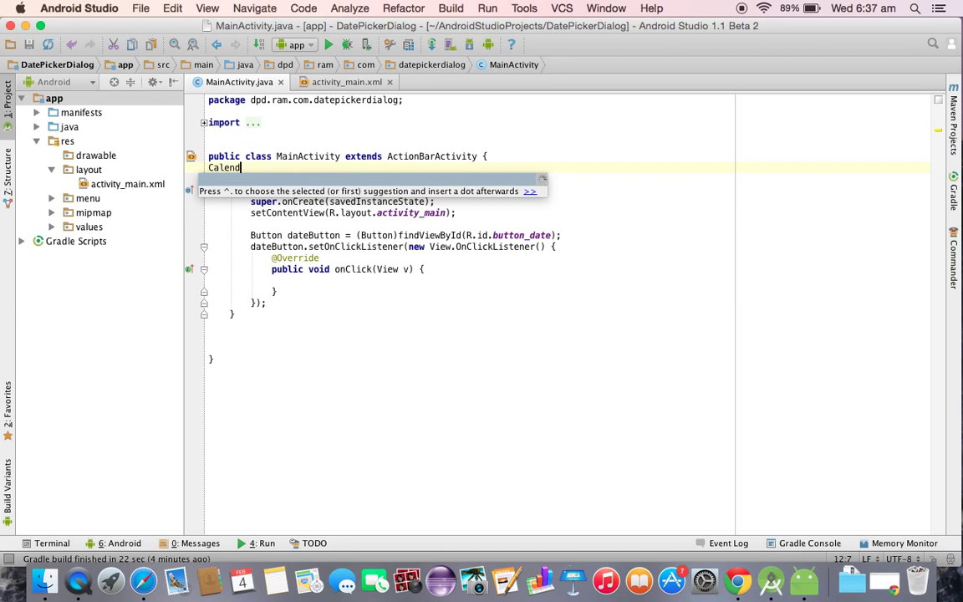
type("ar")
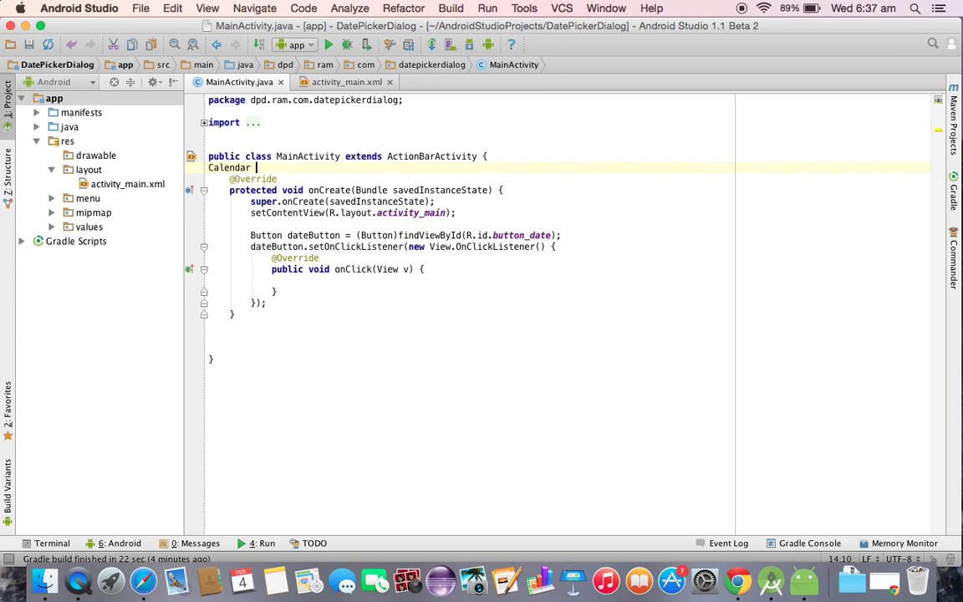
type("calendar =")
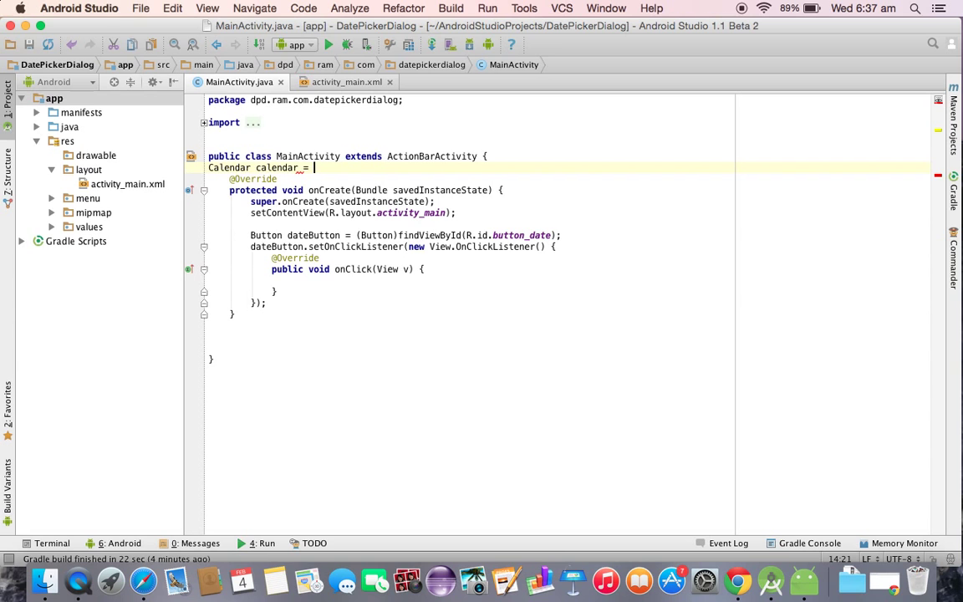
type("Calendar.getInstance();")
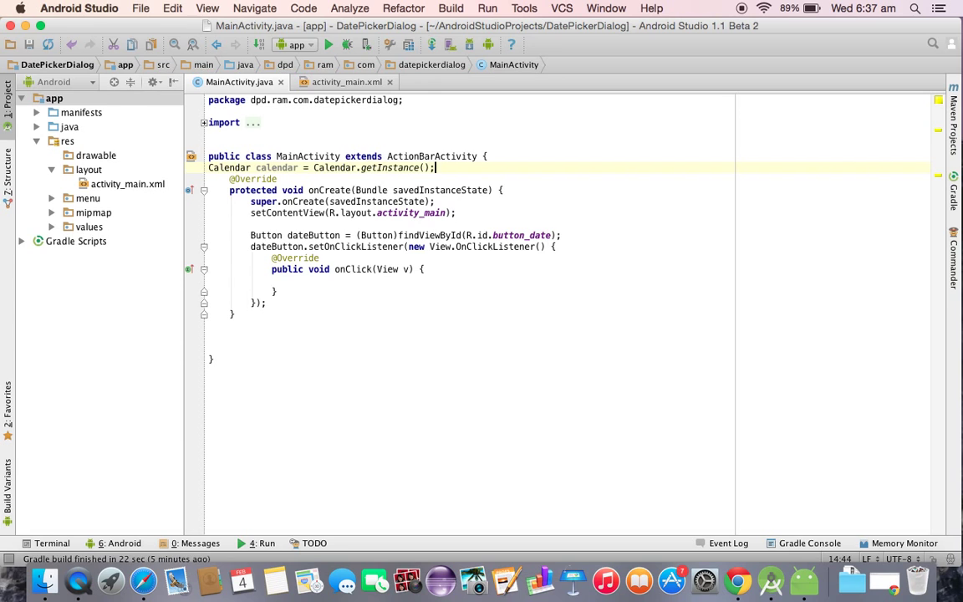
left_click(301, 281)
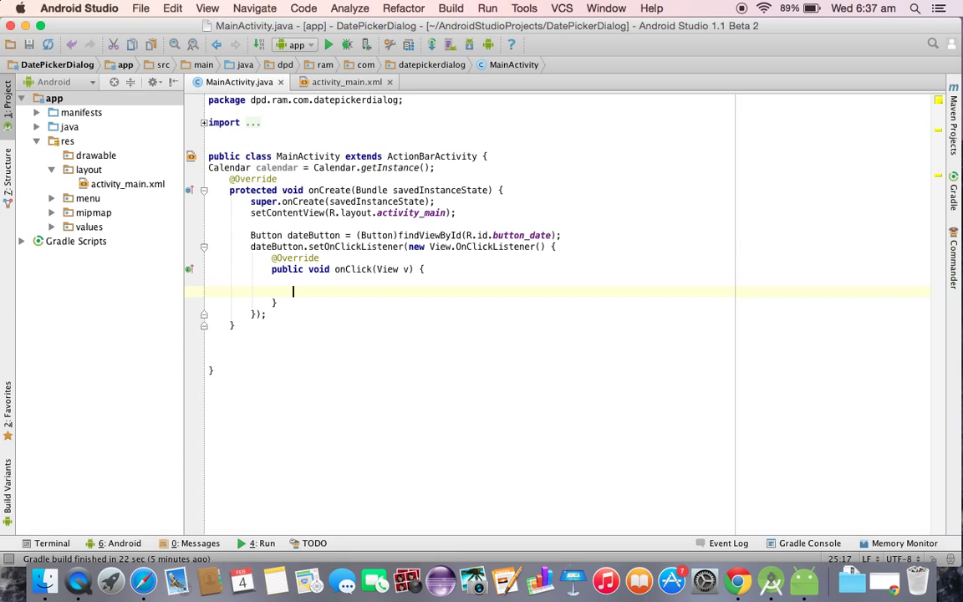
Start new DatePickerDialog(MainActivity.this, listener, calendar.get(Calendar.YEAR), ...) inside onClick
type("new DatePickerDialog(")
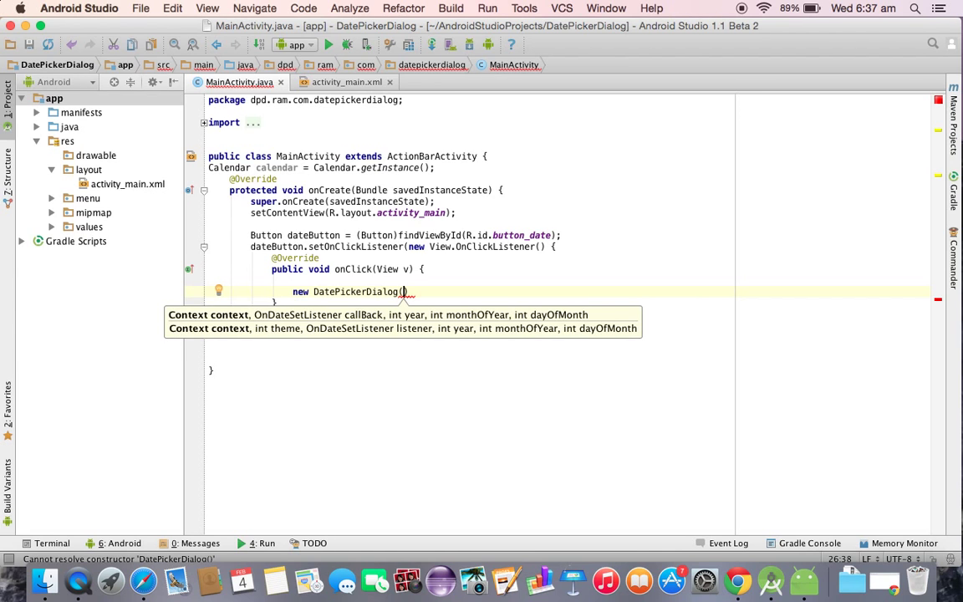
type("MainActivity.")
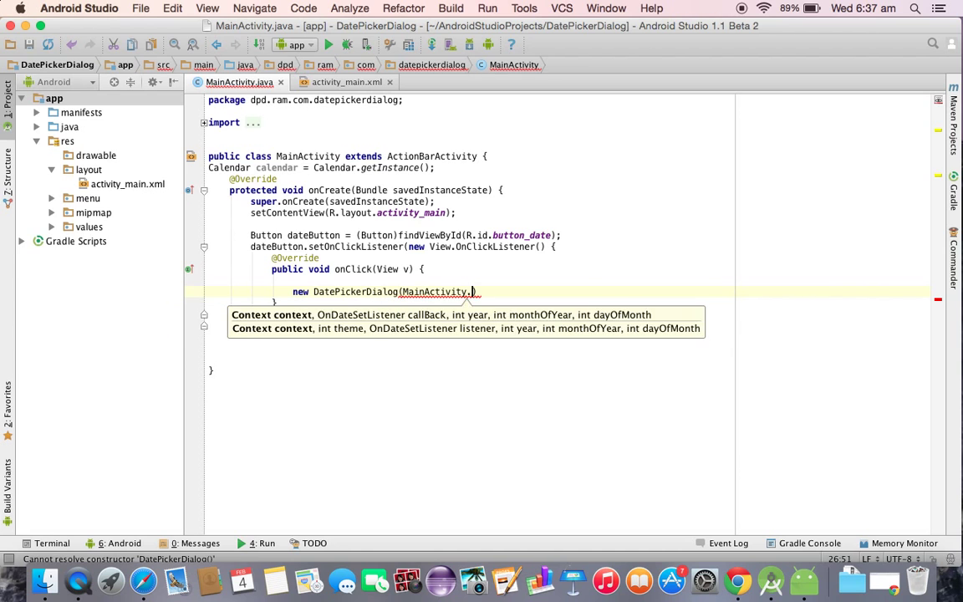
type("this,")
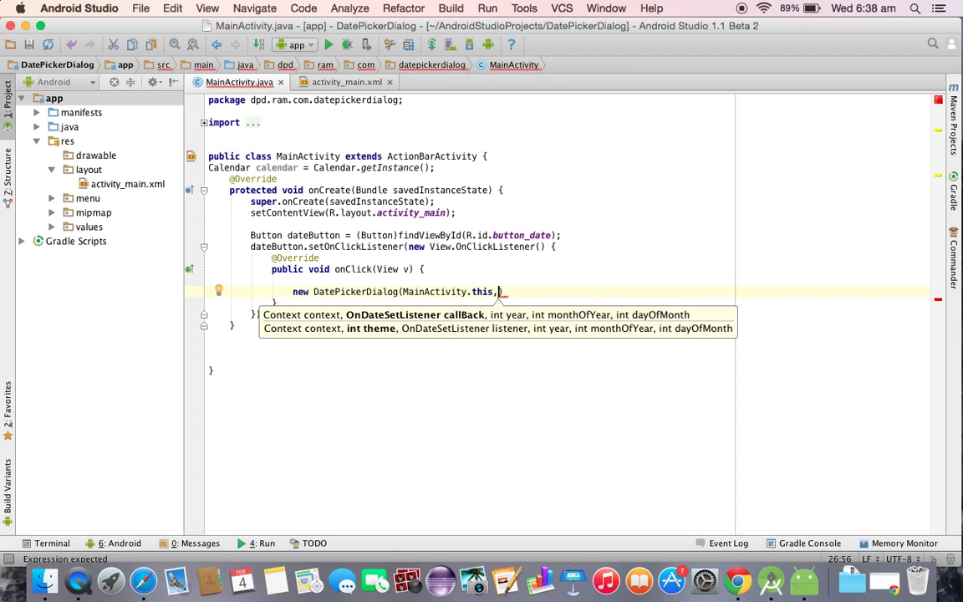
type("listener,")
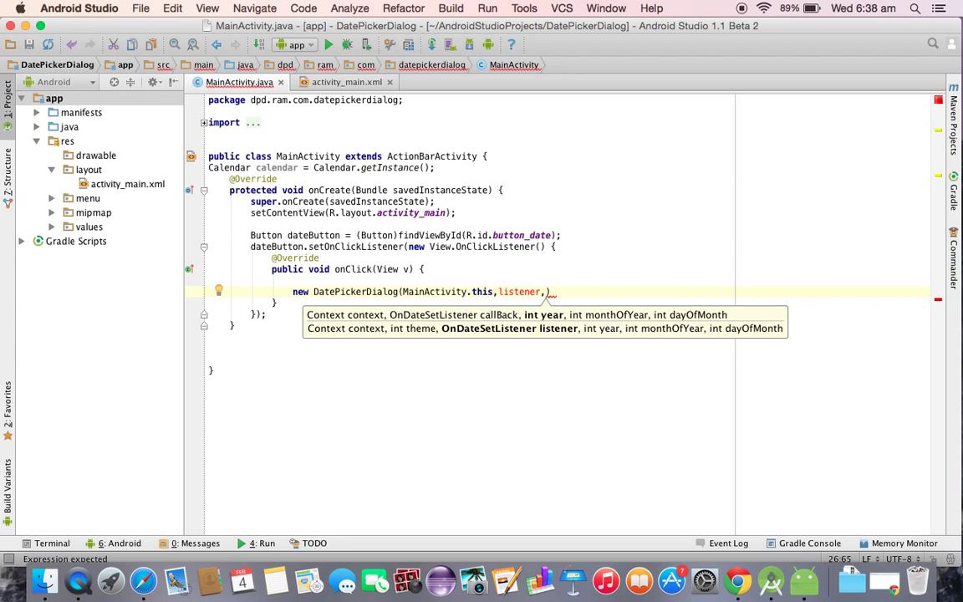
type("calendar.")
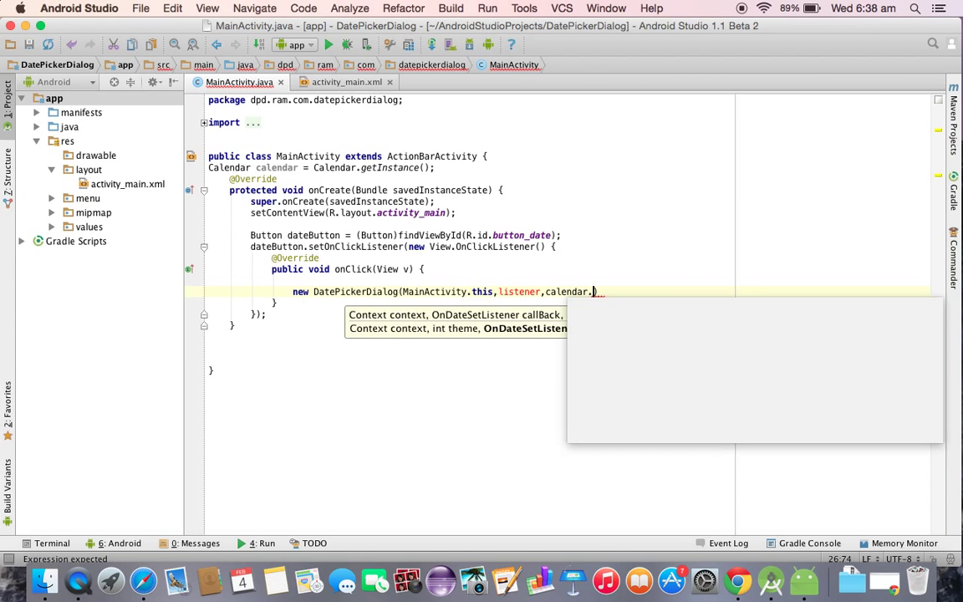
type("get(")
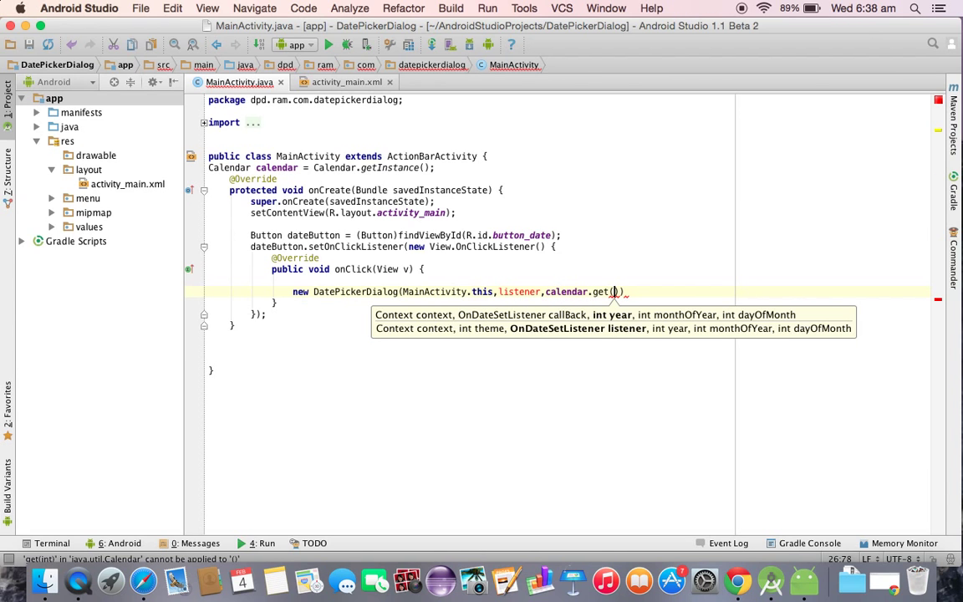
type("Calendar.FIELD_COUNT")
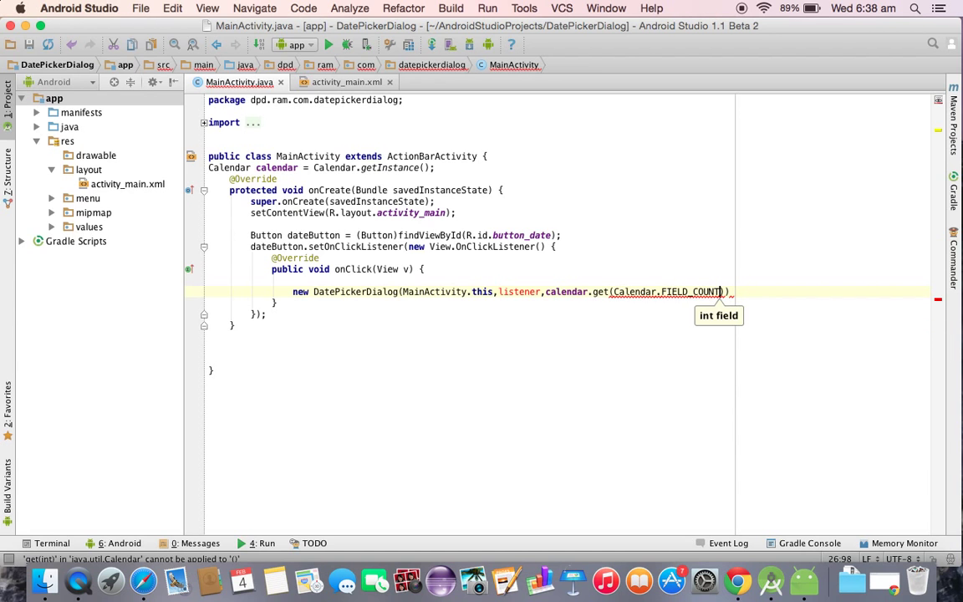
type("YEAR")
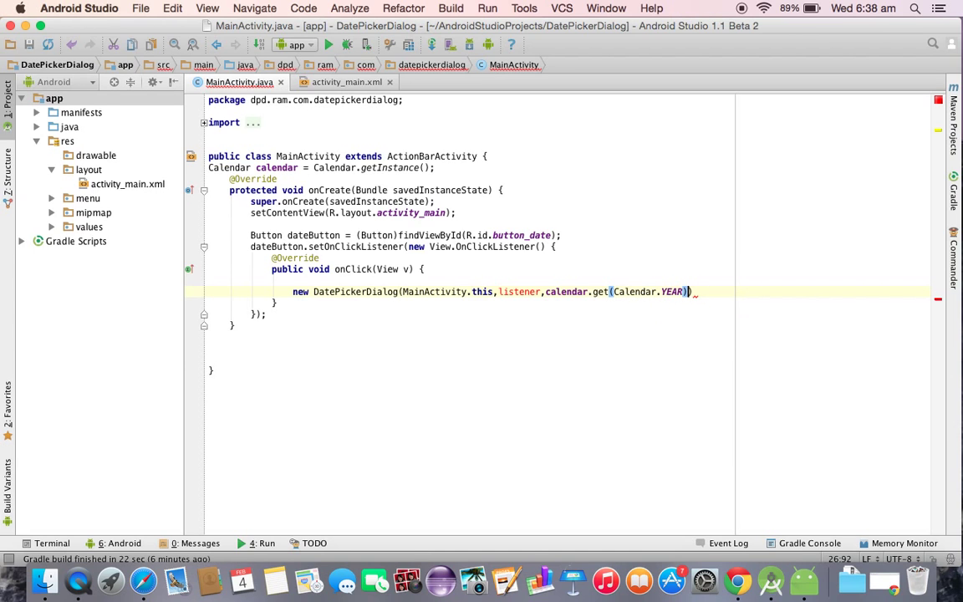
type(",")
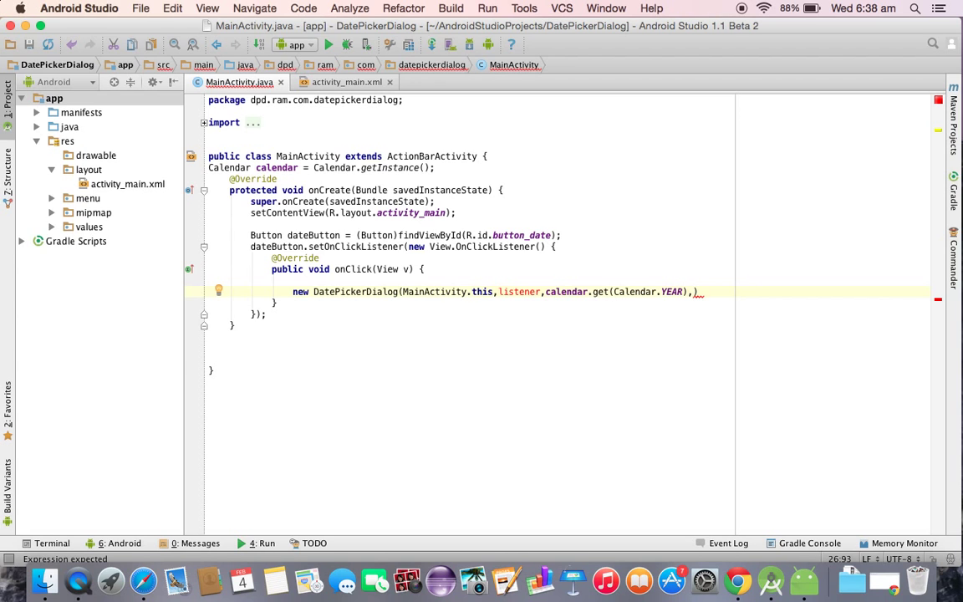
Complete the dialog with calendar.get(MONTH), get(DAY_OF_MONTH) and .show(), then start a line after onCreate
type(",calendar.get(Calendar.")
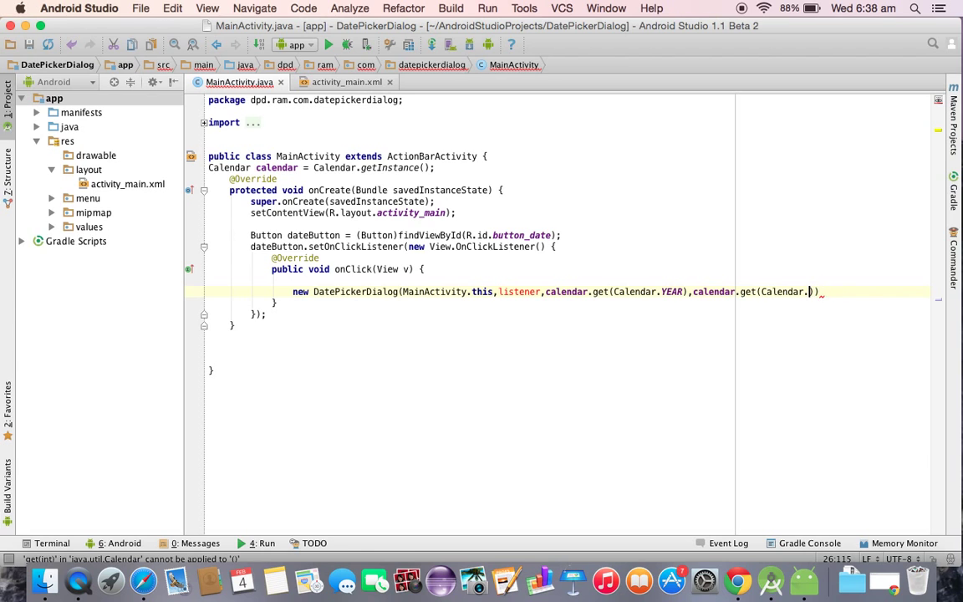
type("Mo")
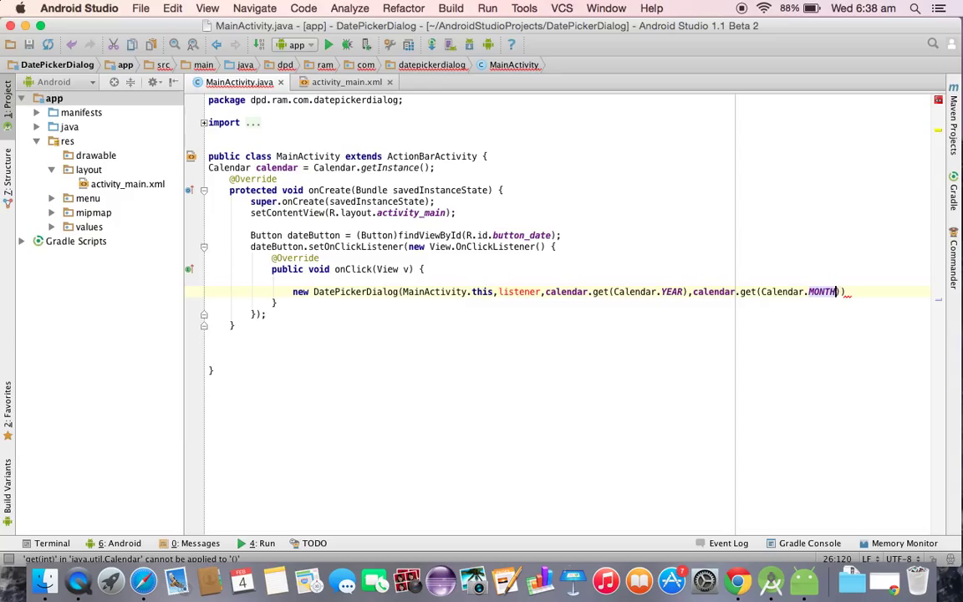
type(",")
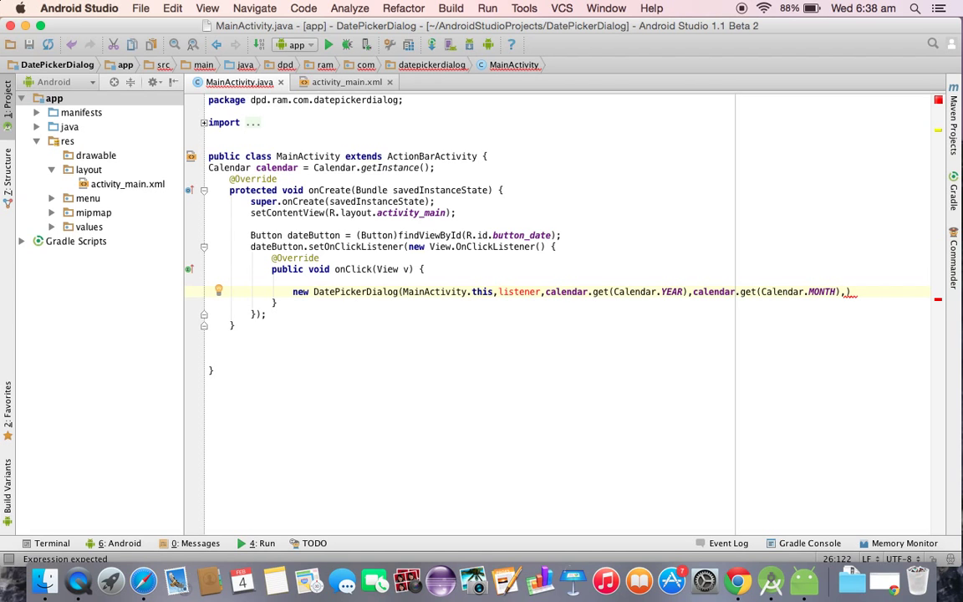
type("calendar.")
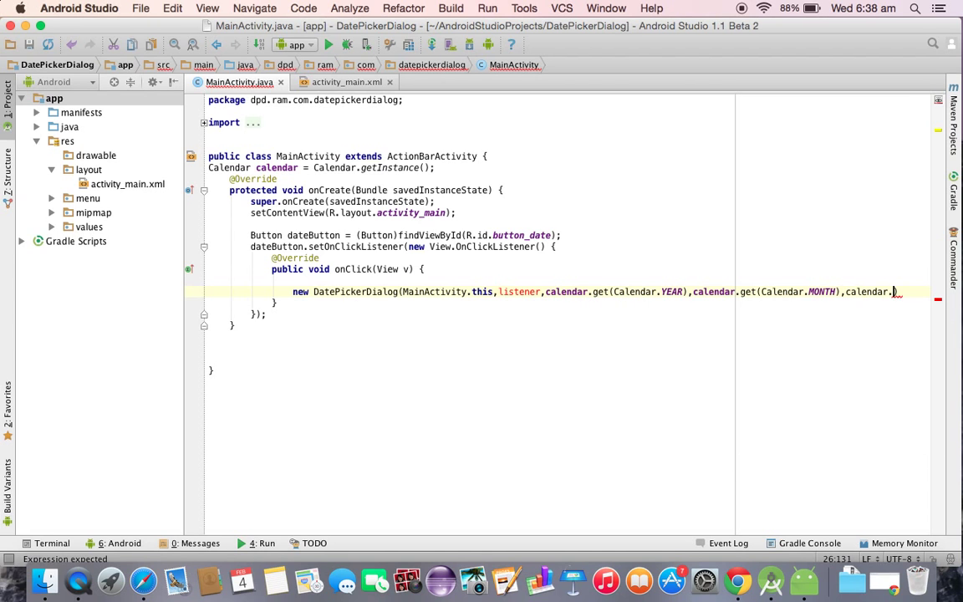
type("get()")
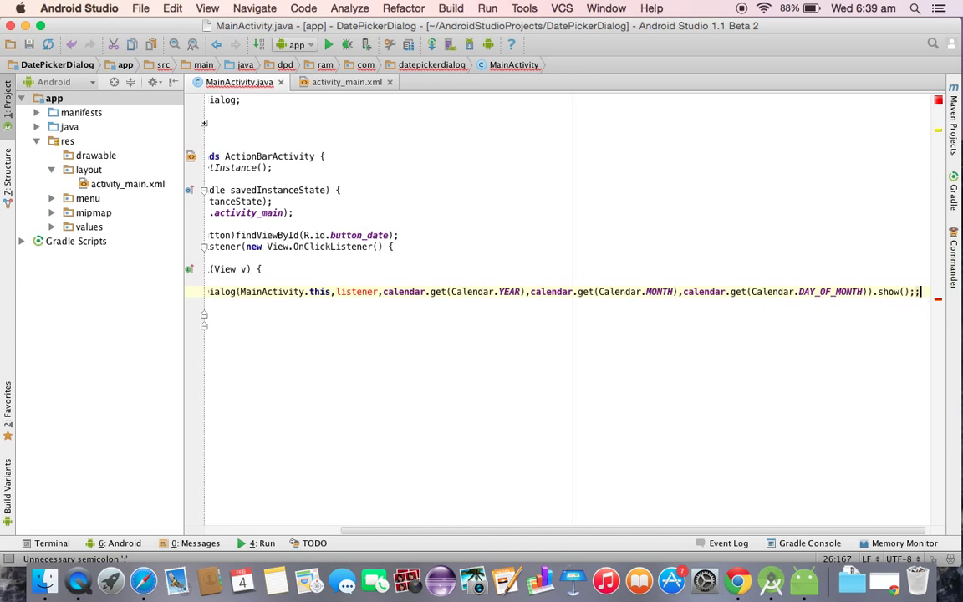
key("Backspace")
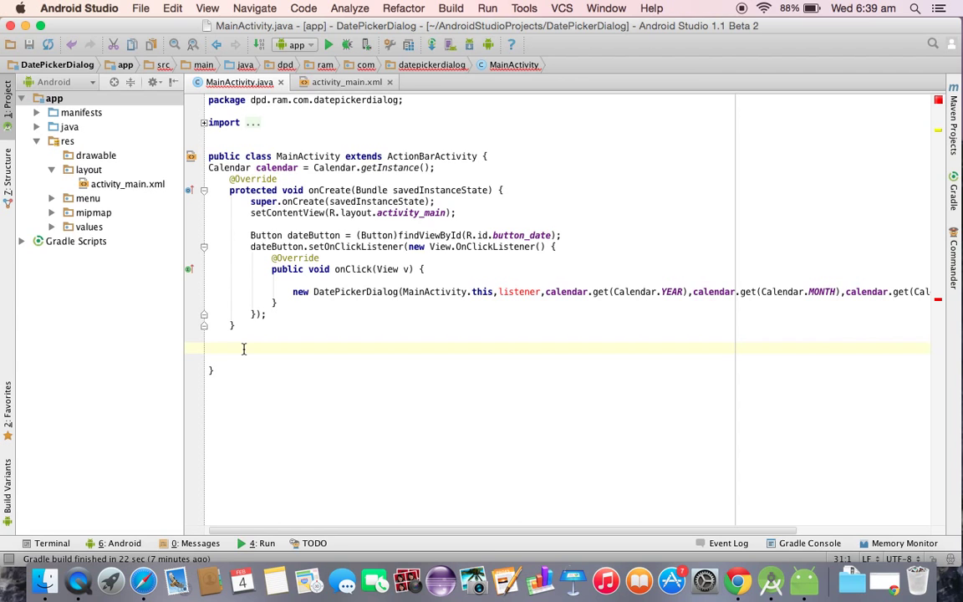
Declare DatePickerDialog.OnDateSetListener listener with an empty onDateSet, then open a line below the Calendar field
type("DatePickerDialog.")
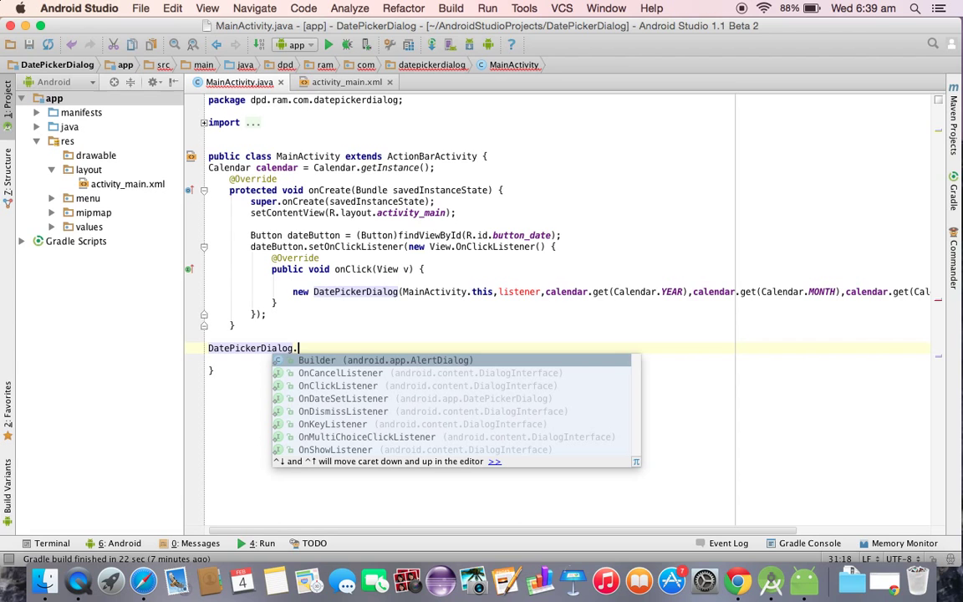
type("OnDateSetListener")
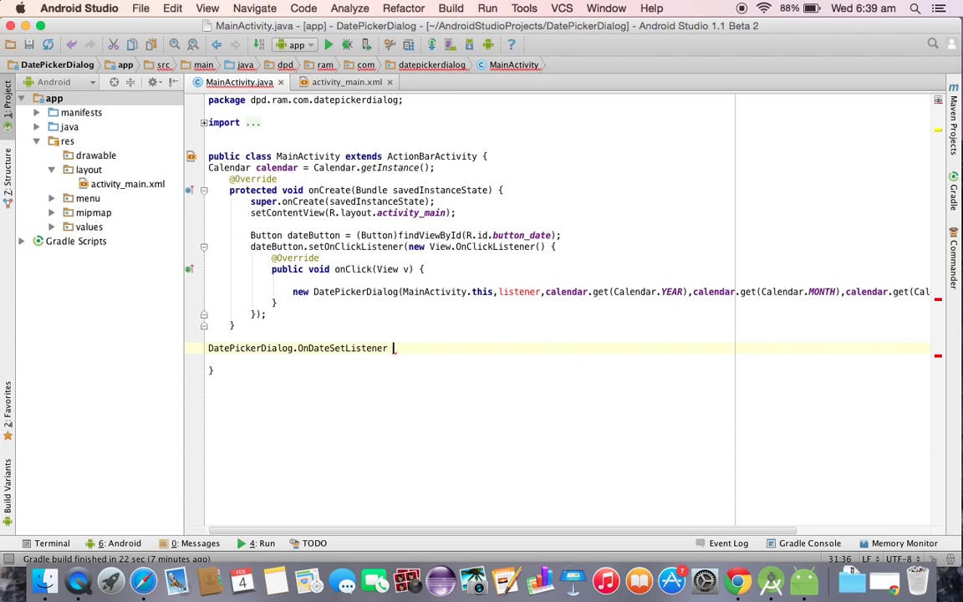
type("listener = new DatePickerDialog.OnDateSetListener() {")
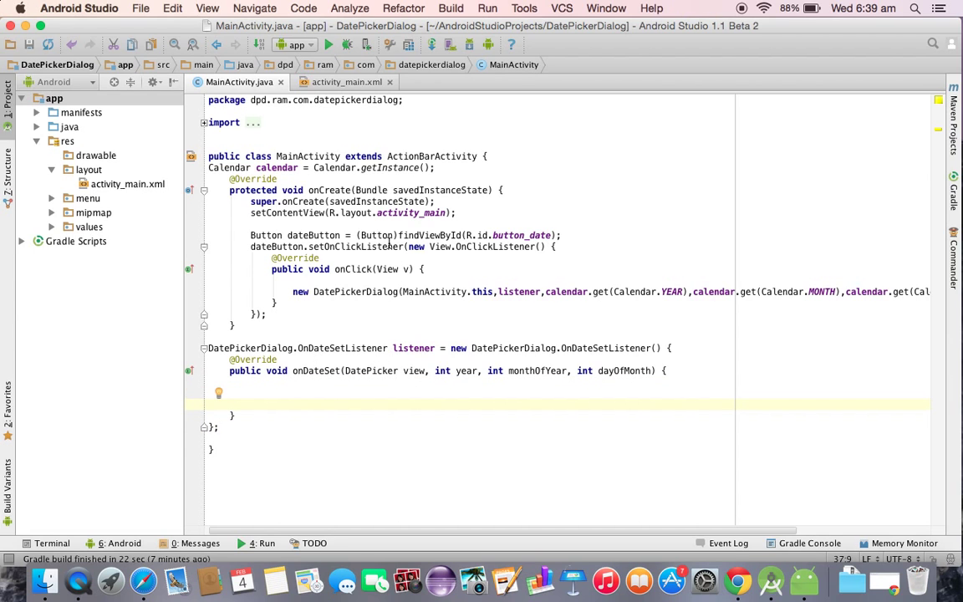
left_click(458, 212)
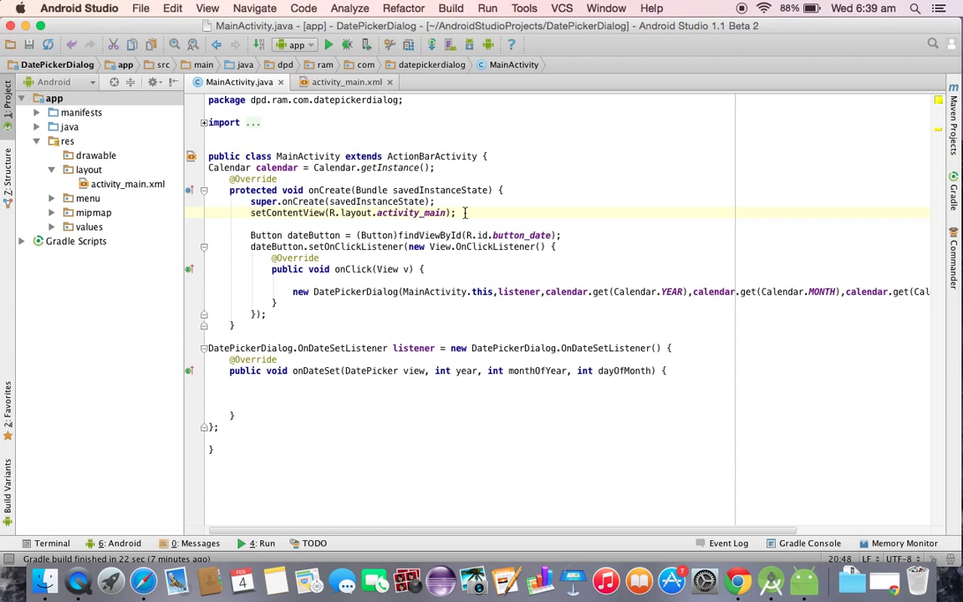
key("return")
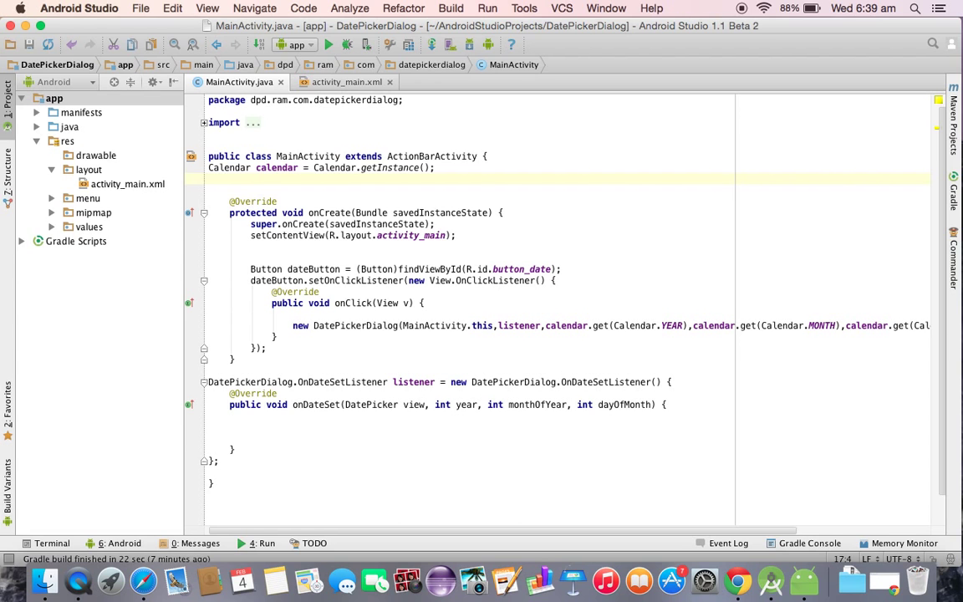
Declare TextView display and assign it via findViewById(R.id.textView_display) in onCreate
type("TextView display;")
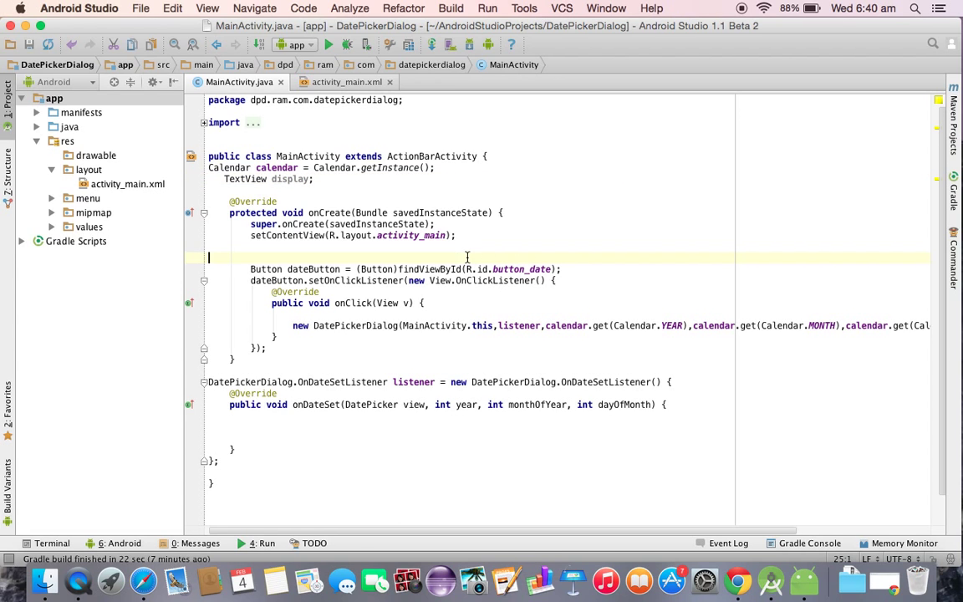
type("display_=")
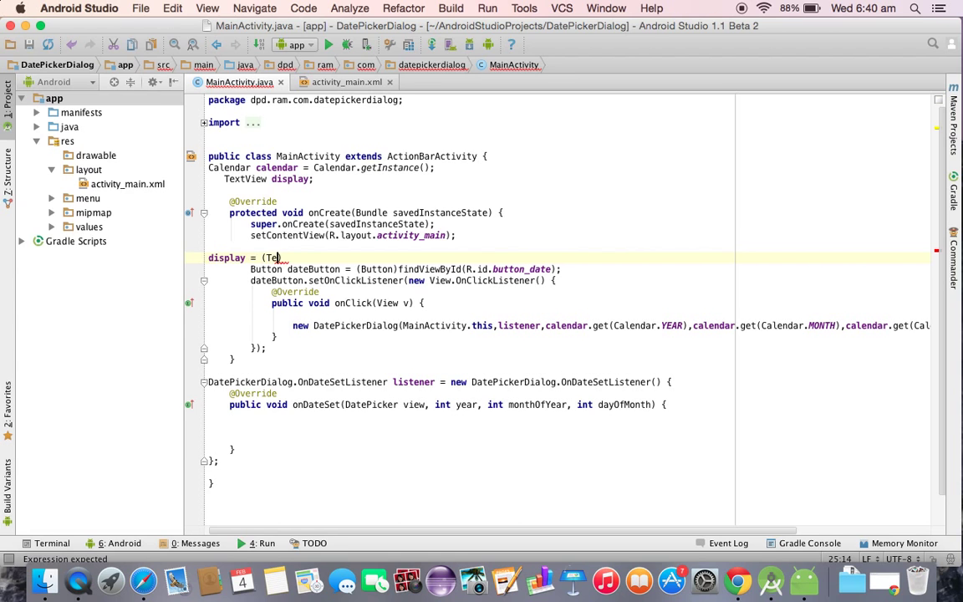
type("xtView)find")
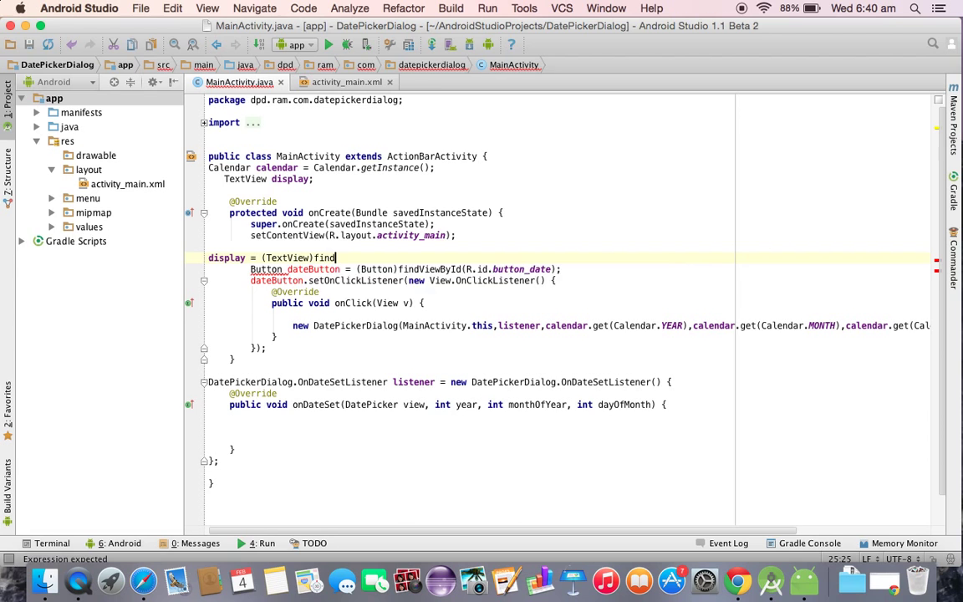
type("ViewById(R.id.")
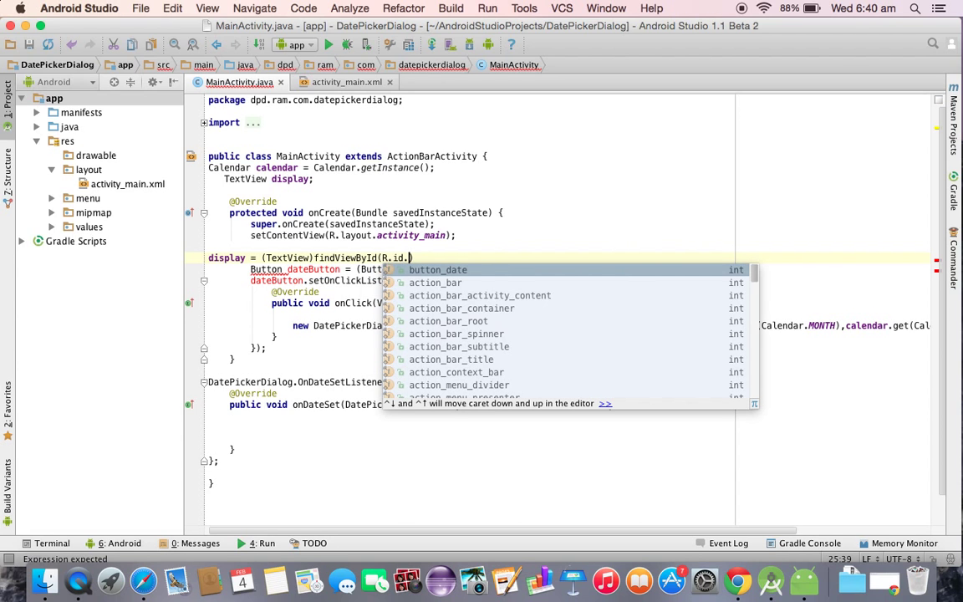
type("display")
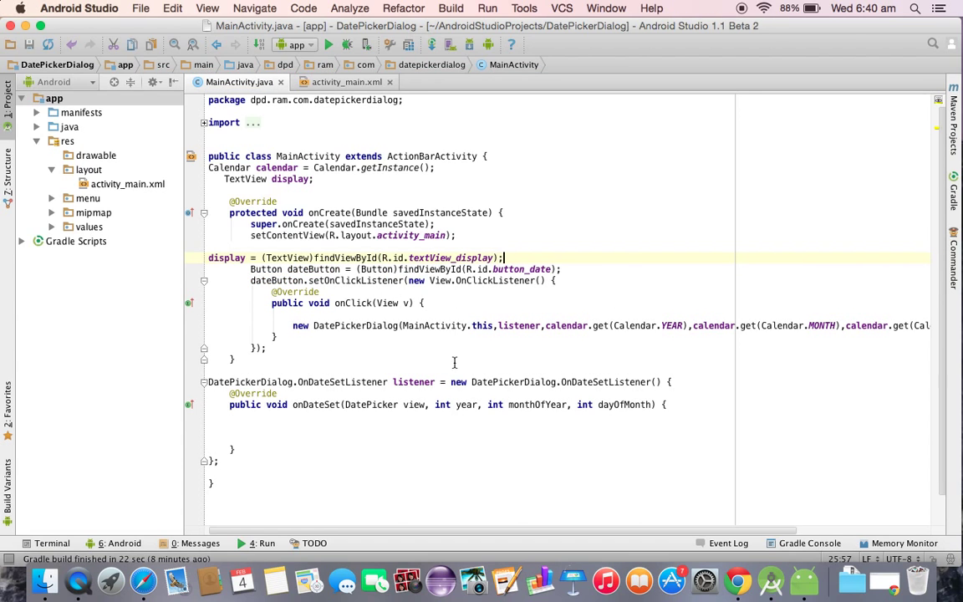
left_click(274, 428)
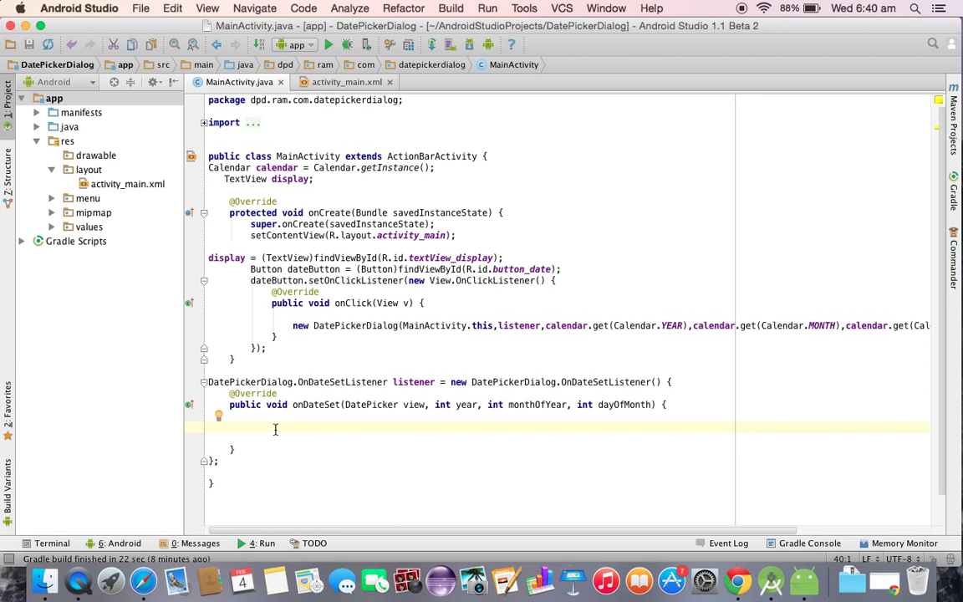
In onDateSet write display.setText("selected date is :" + dayOfMonth
type("ds")
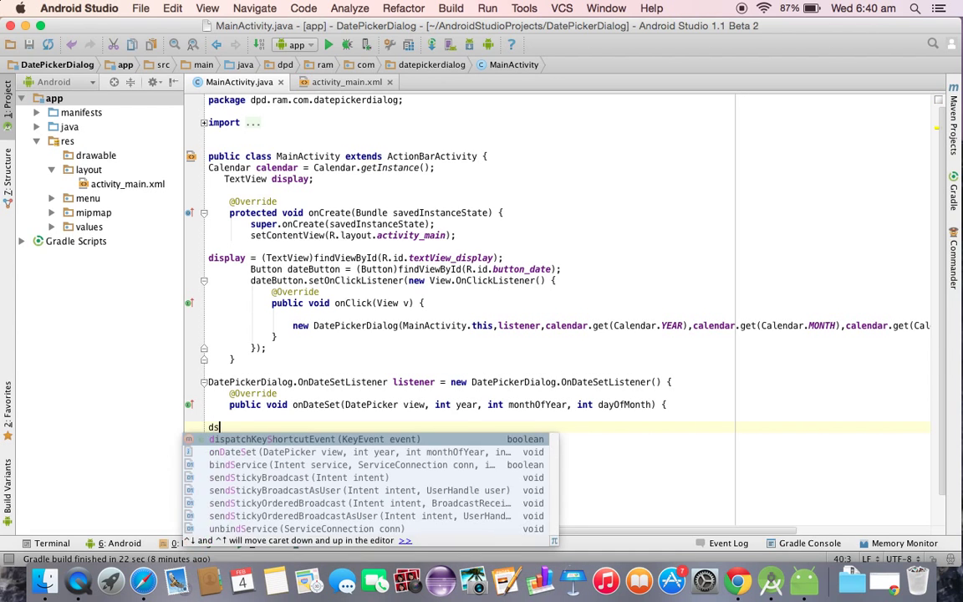
type("isplay")
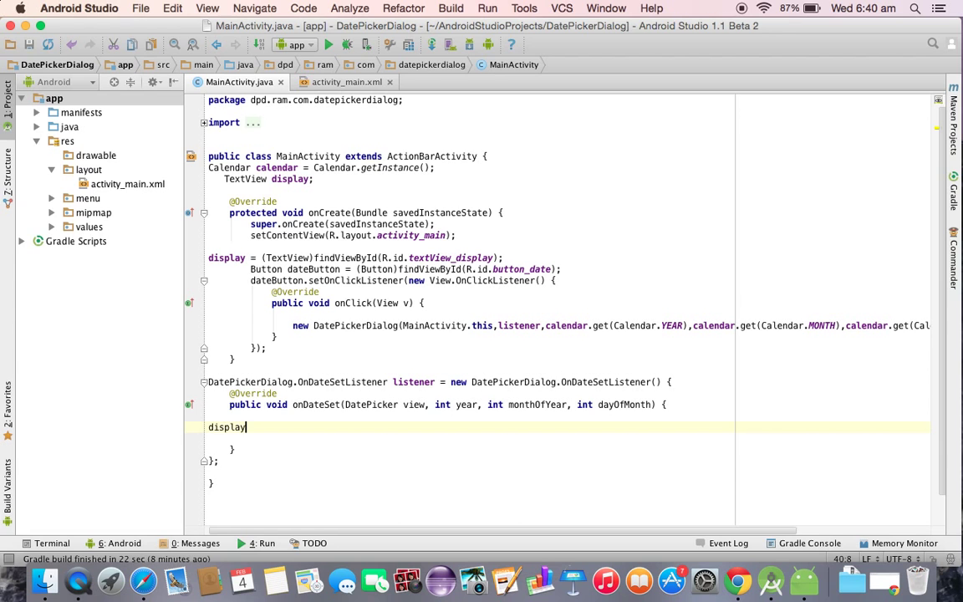
type(".sette")
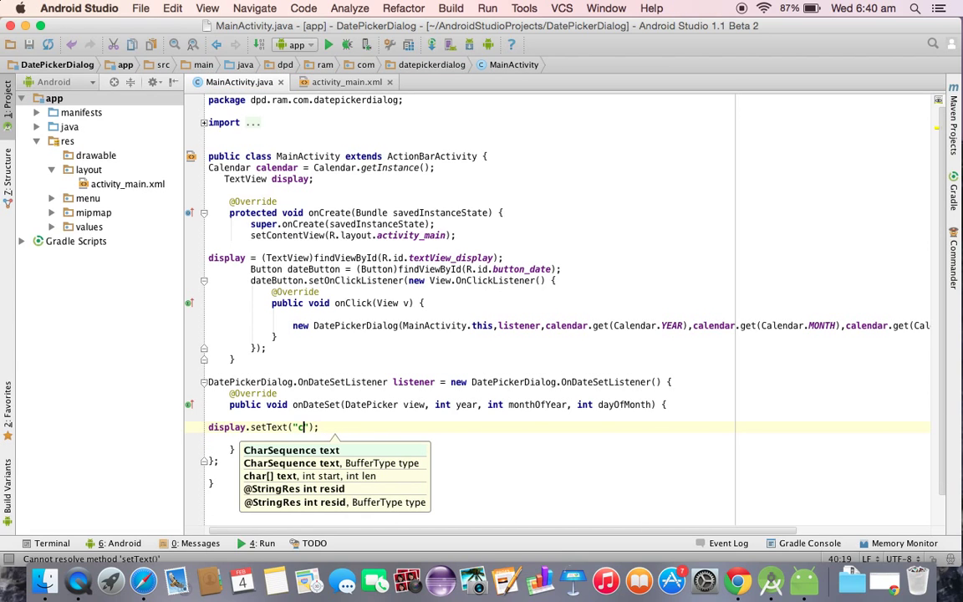
type("selected da")
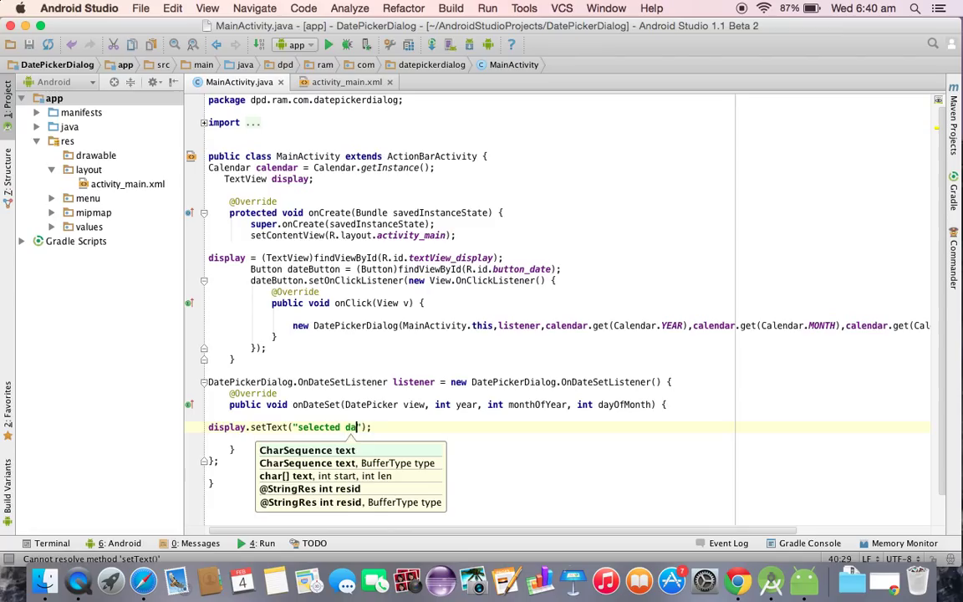
type("te is :")
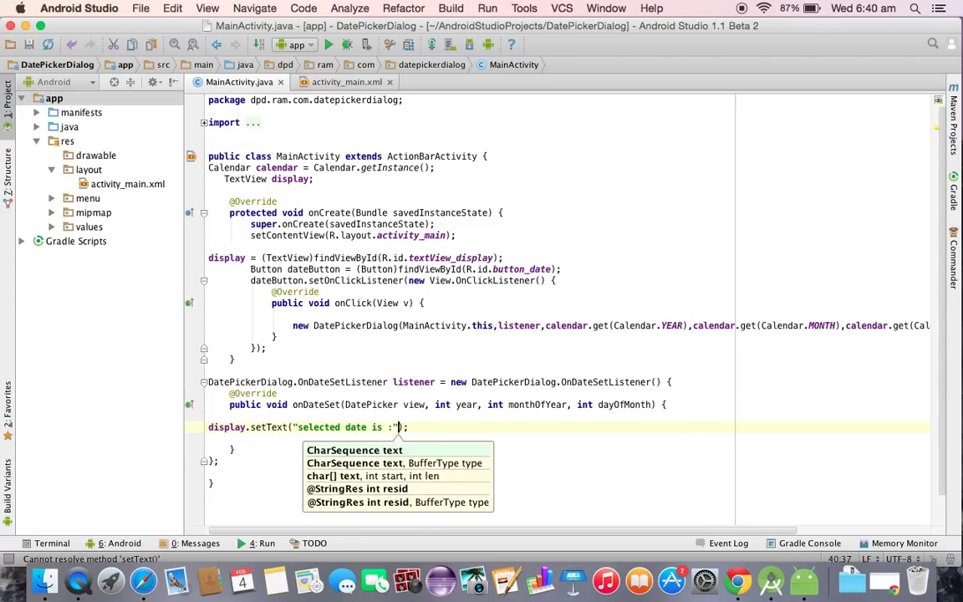
type("+")
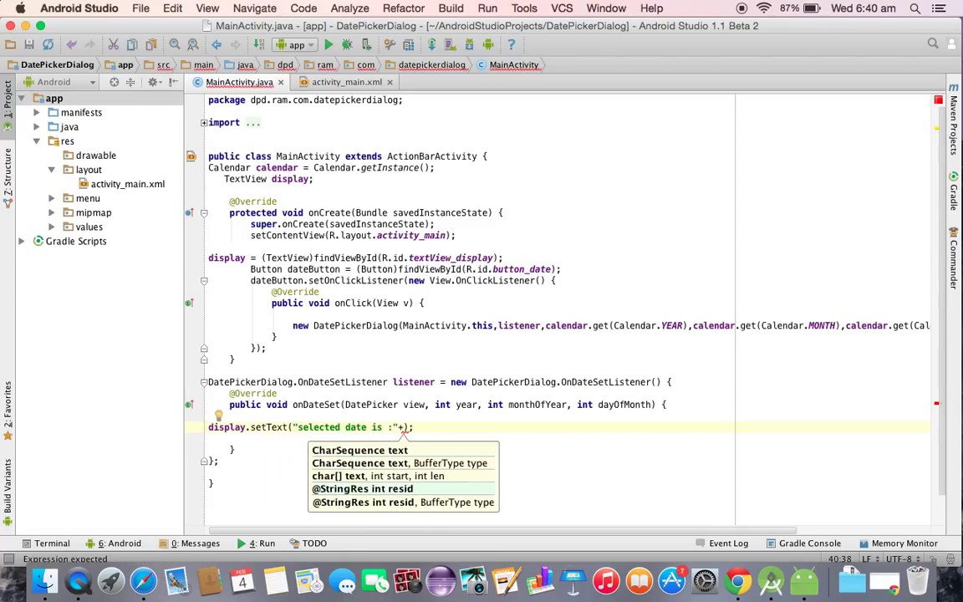
type("d")
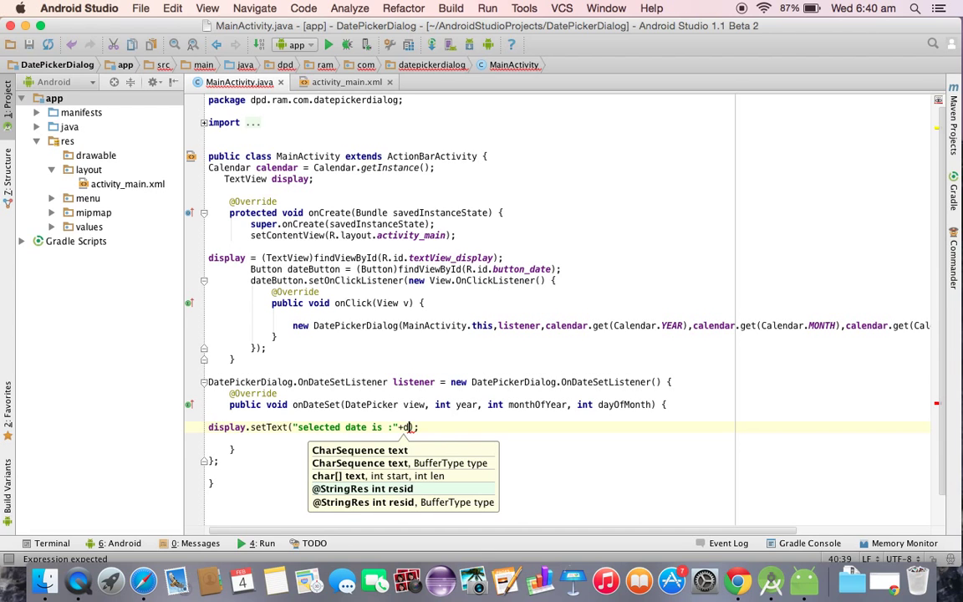
type("dayOfMonth")
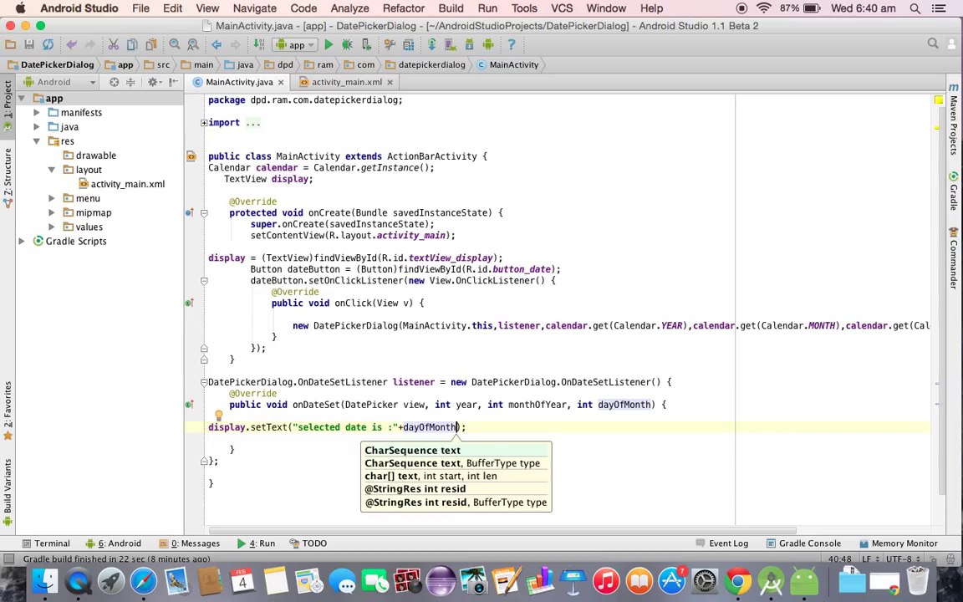
Append "/" + (monthOfYear + 1) + "/" + year to finish the setText statement
type("+\"/\"")
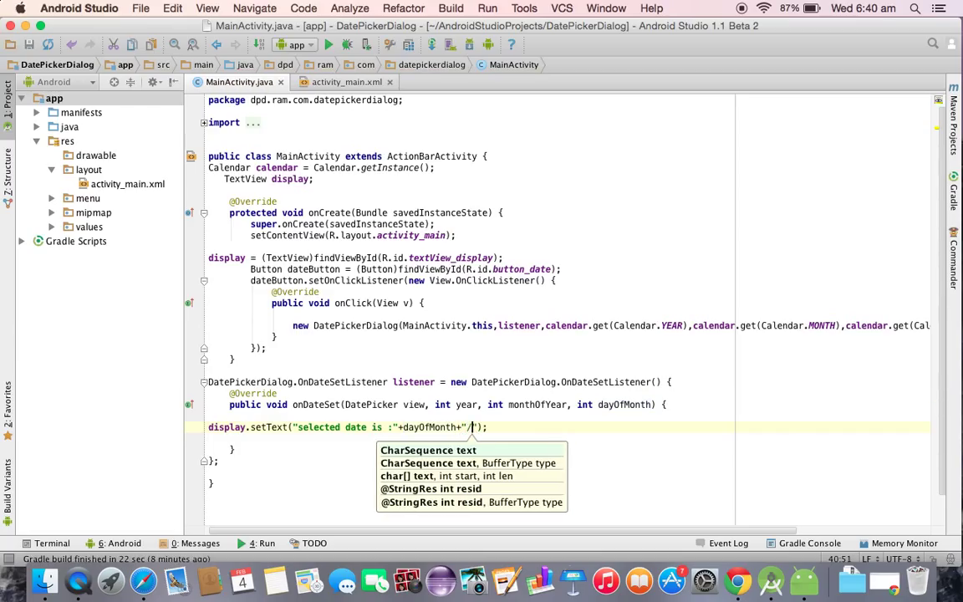
type("+")
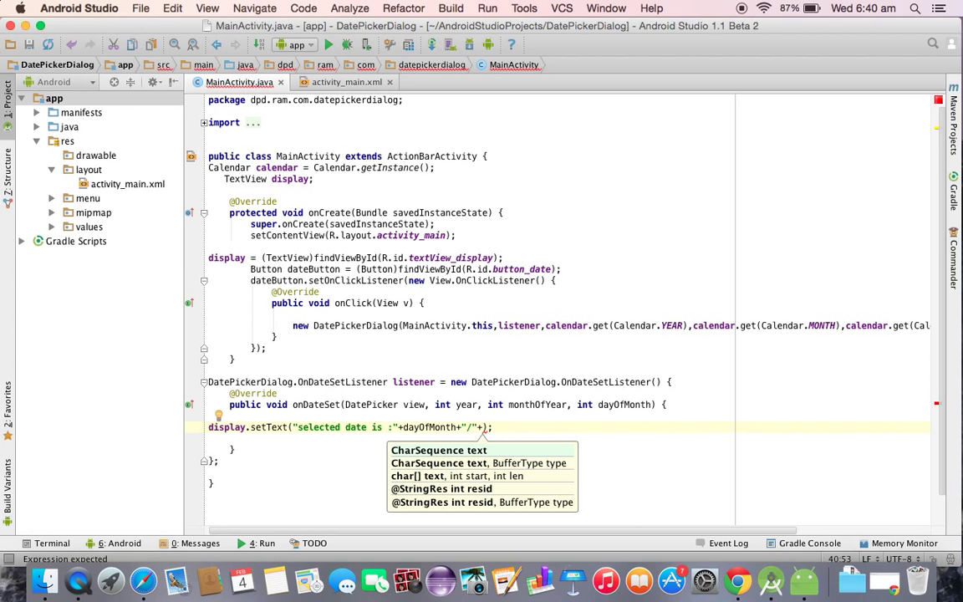
type("monthOfYear")
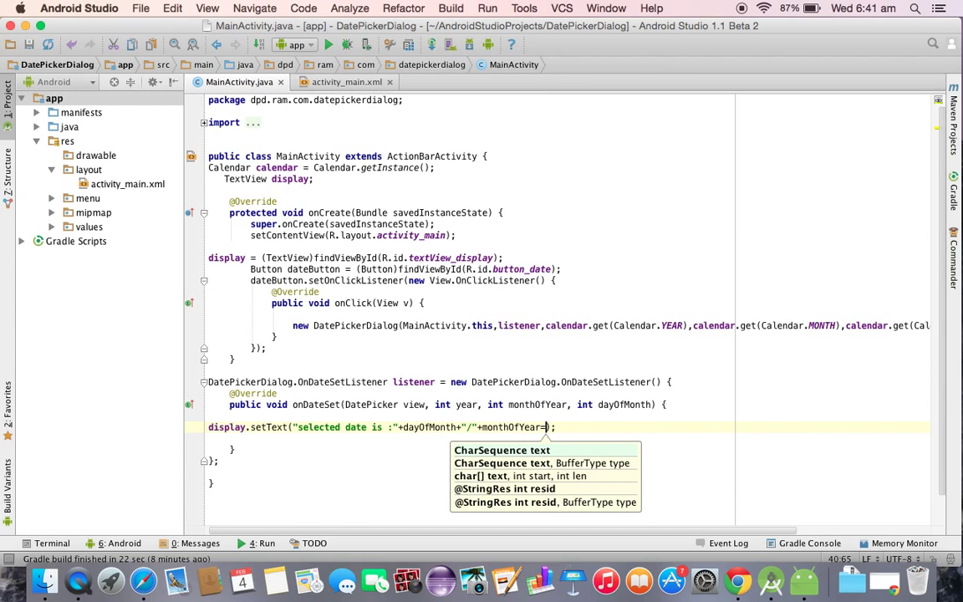
type("+")
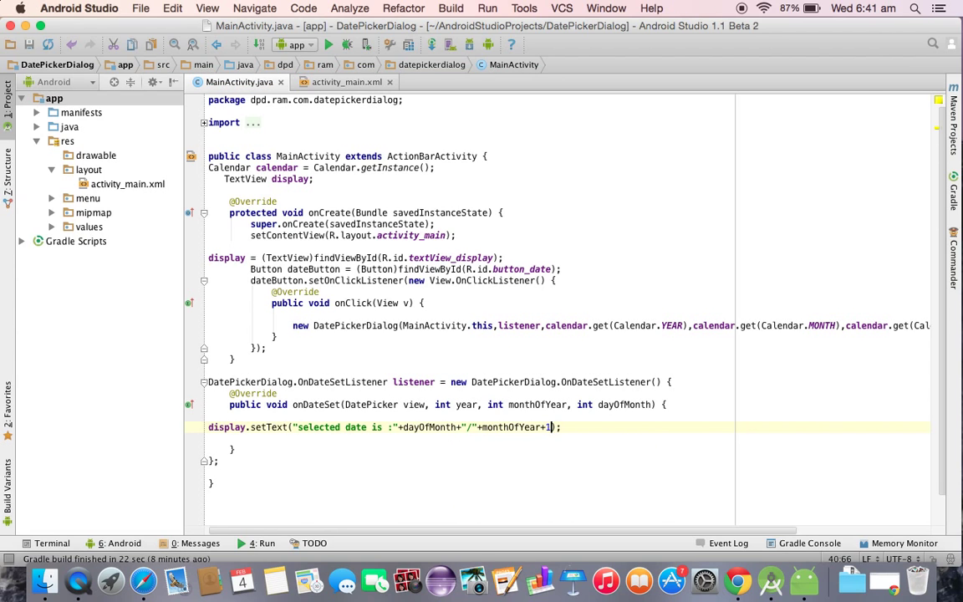
left_click(476, 428)
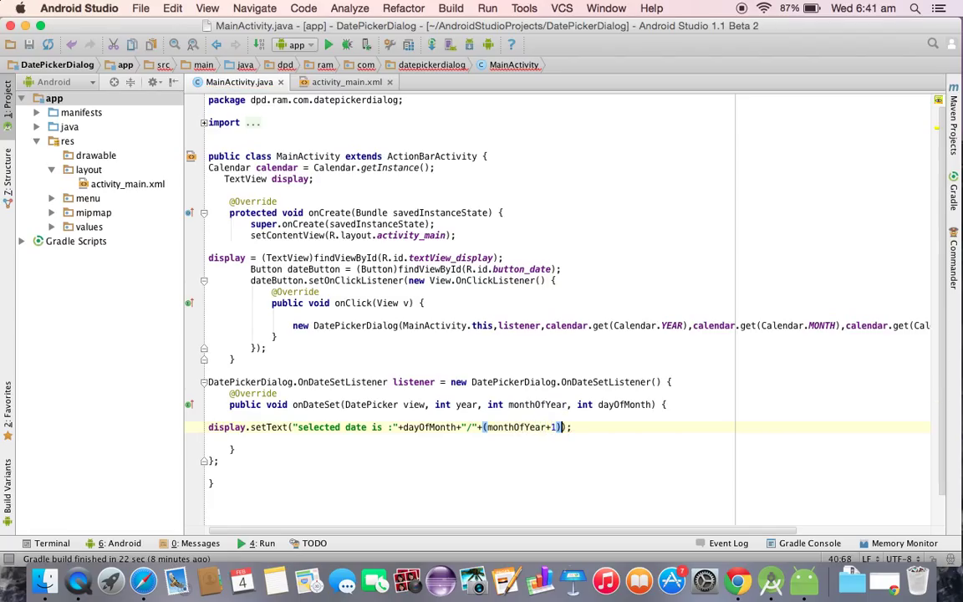
type("+\"\"")
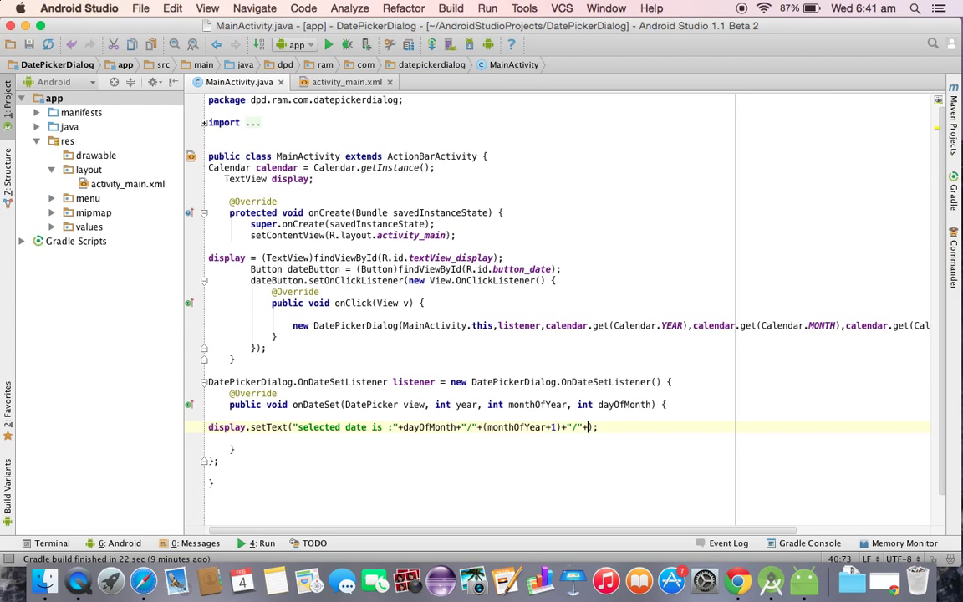
type("y")
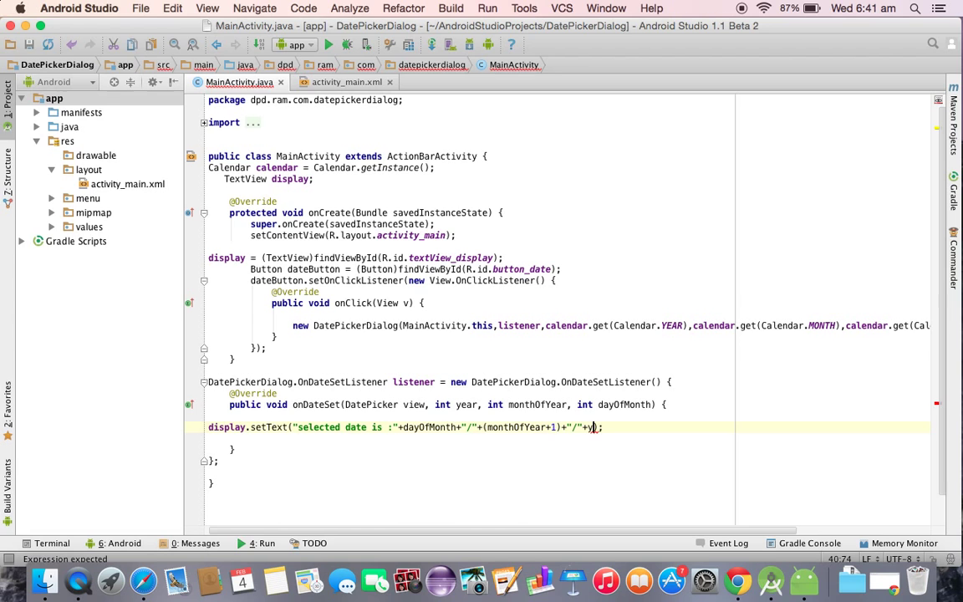
type("ear")
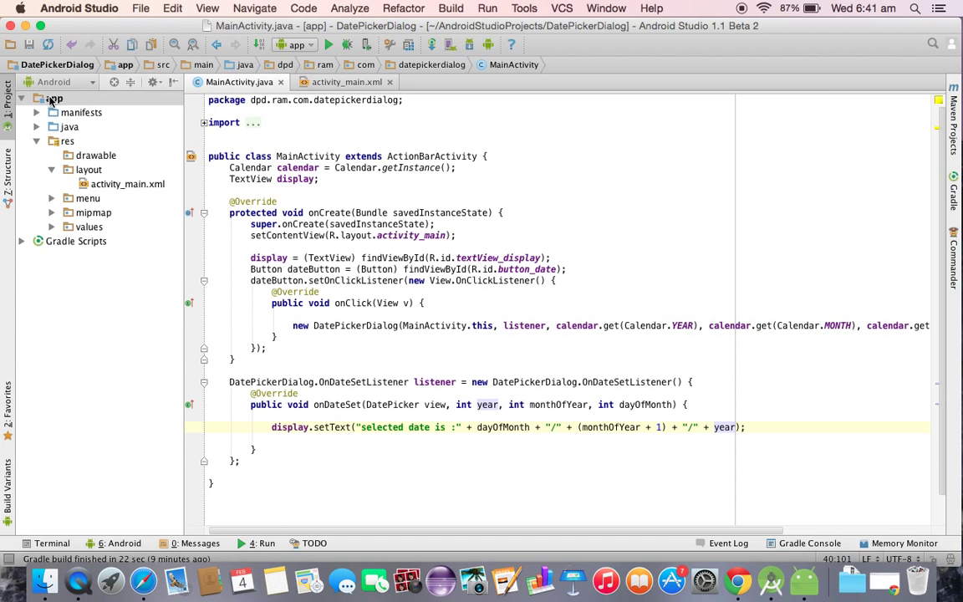
Run the DatePickerDialog app on the emulator
left_click(327, 43)
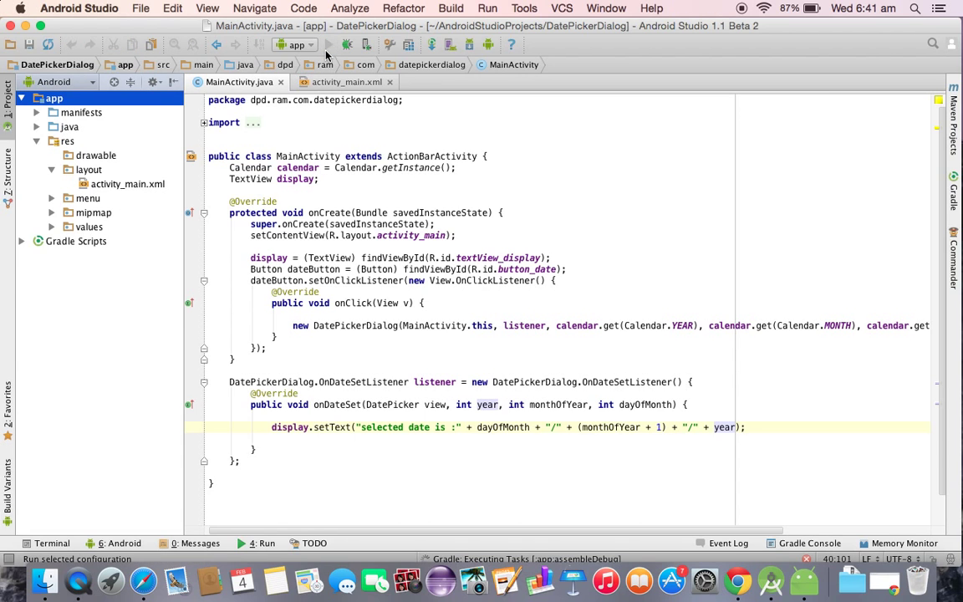
mouse_move(803, 582)
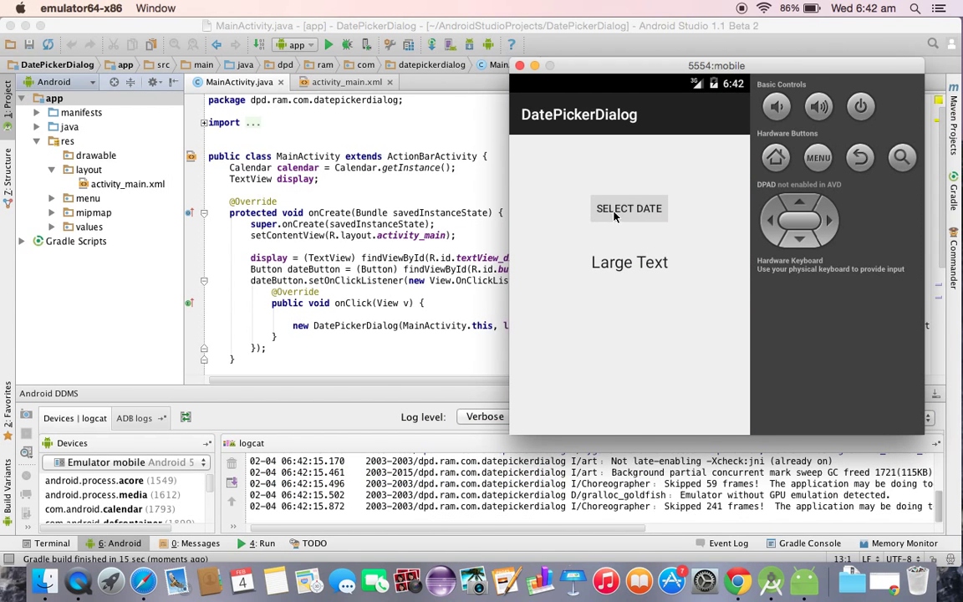
Tap Select Date, choose 13 March 2015 and confirm so the app shows selected date is :13/3/2015
left_click(629, 207)
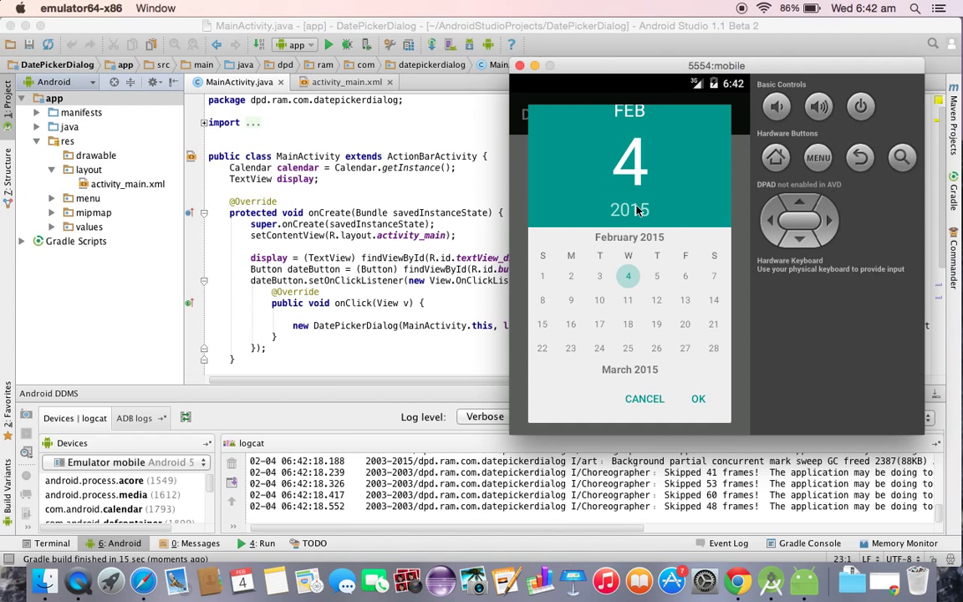
mouse_move(656, 280)
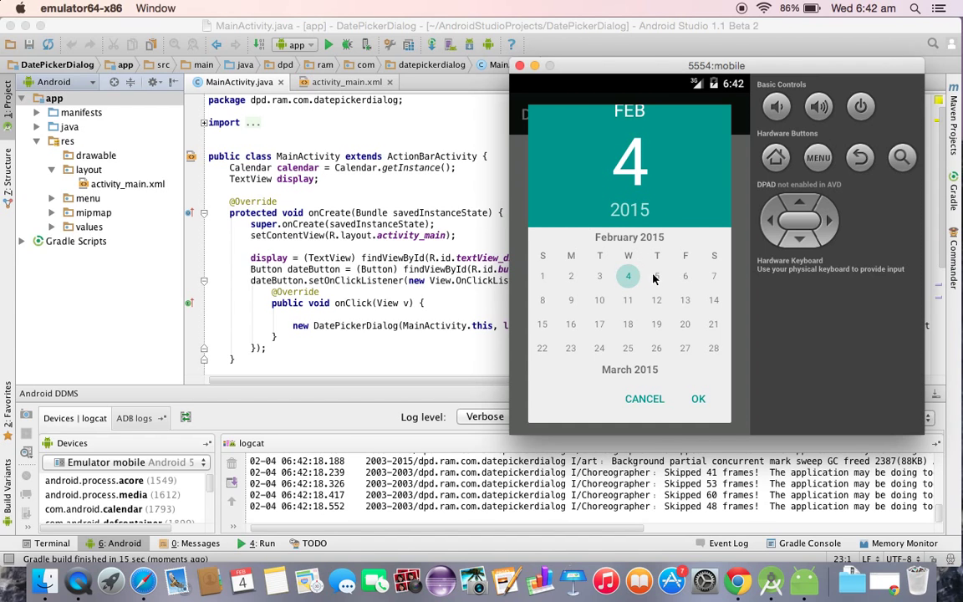
left_click(655, 300)
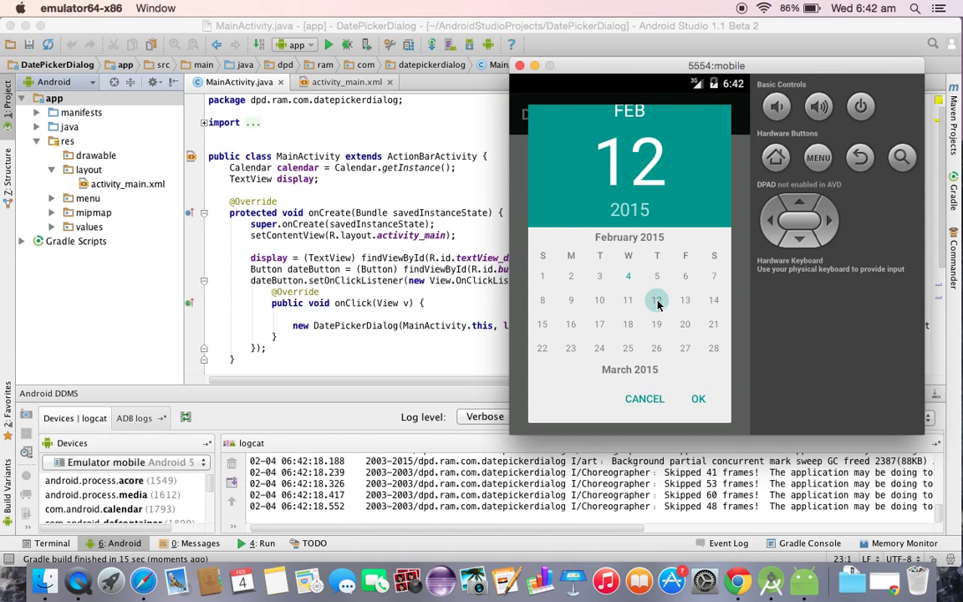
mouse_move(645, 374)
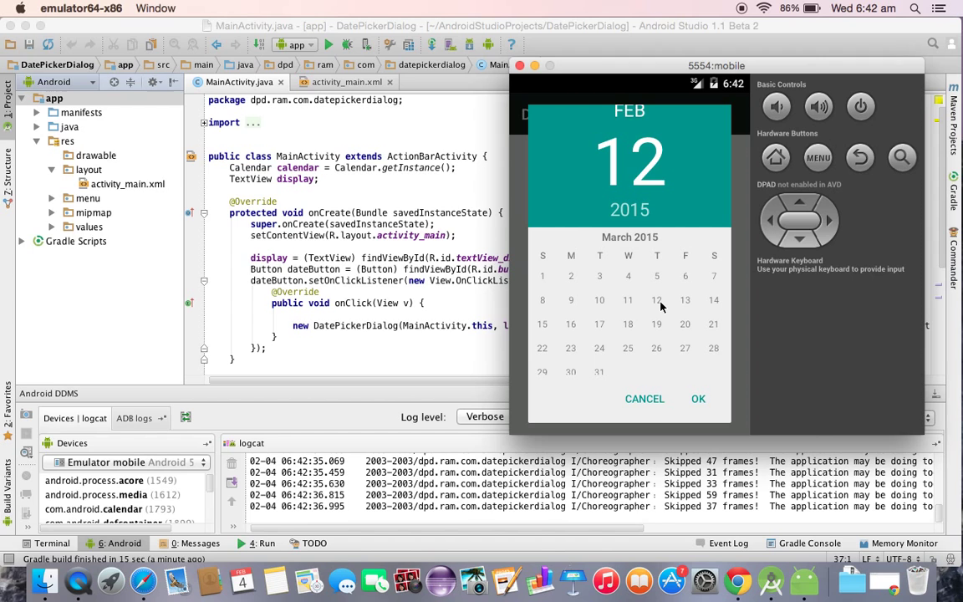
left_click(685, 299)
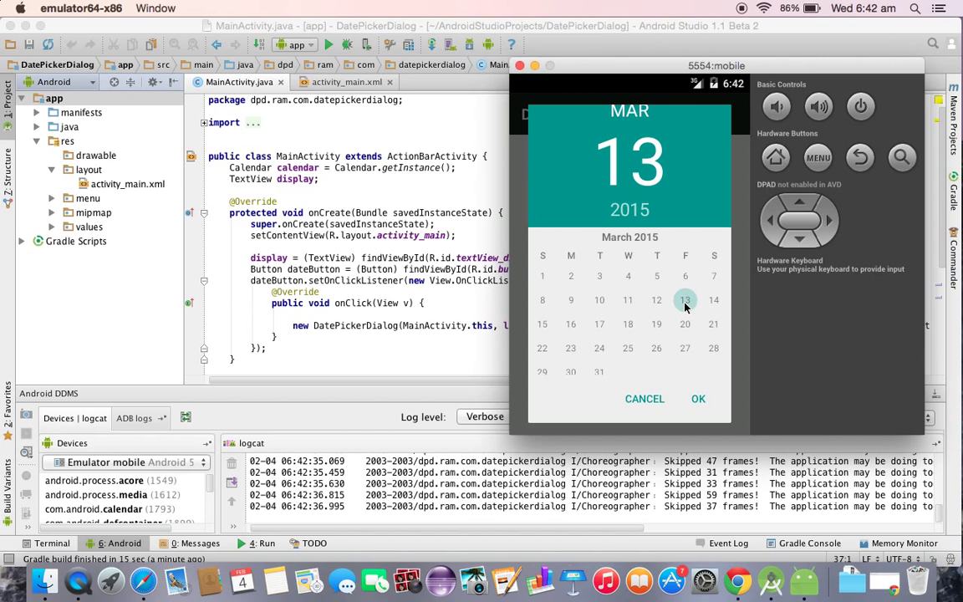
mouse_move(698, 401)
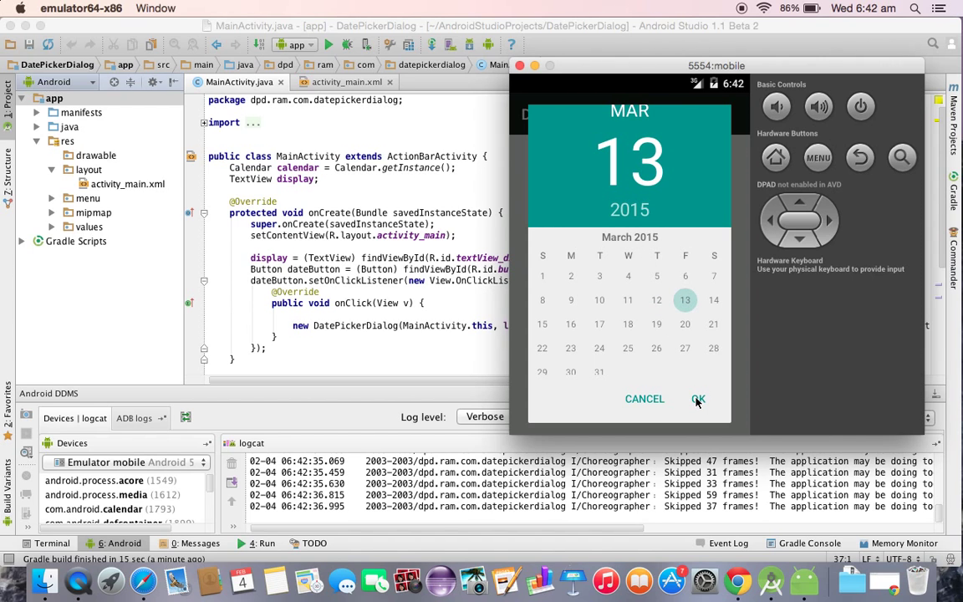
left_click(699, 398)
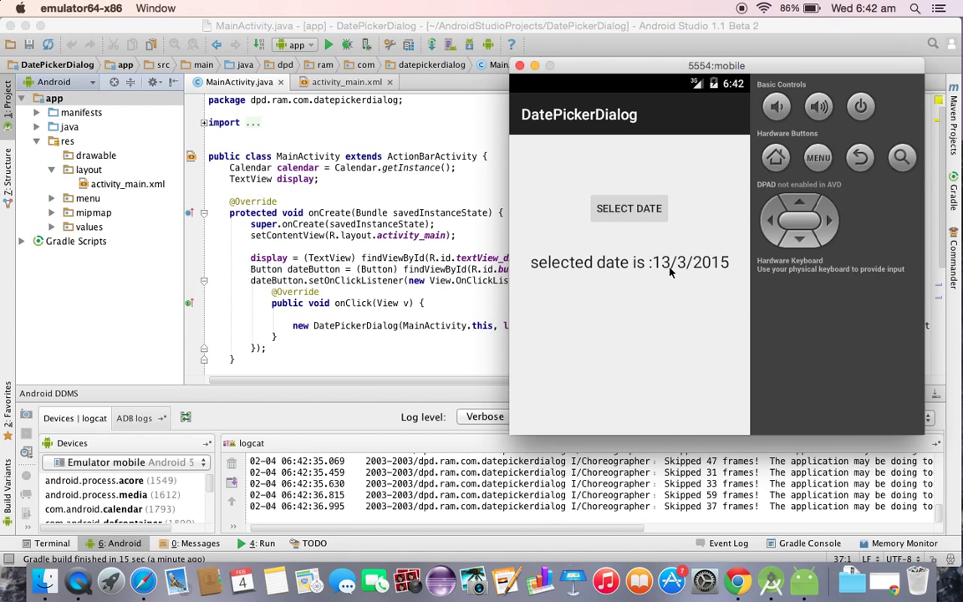
mouse_move(694, 278)
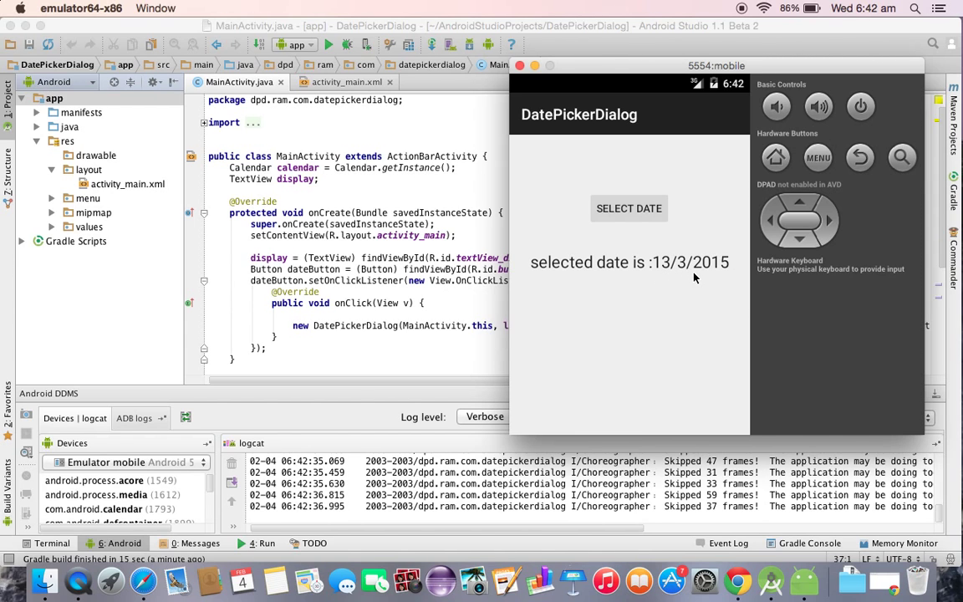